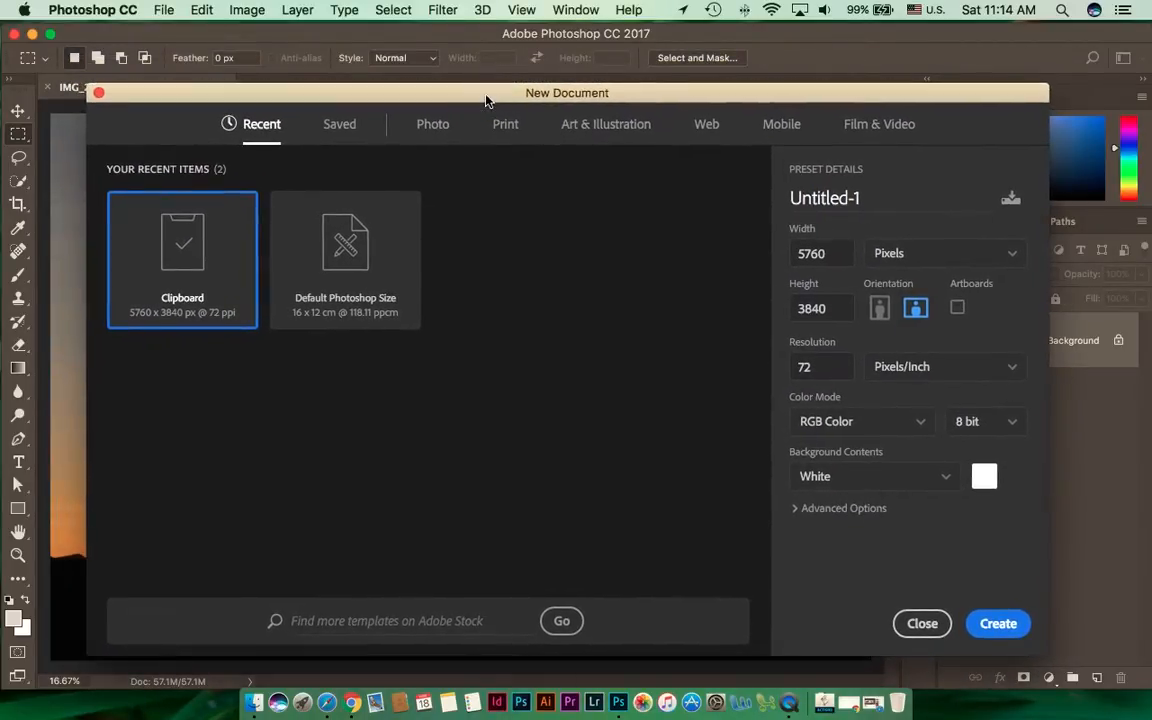
mouse_move(400, 178)
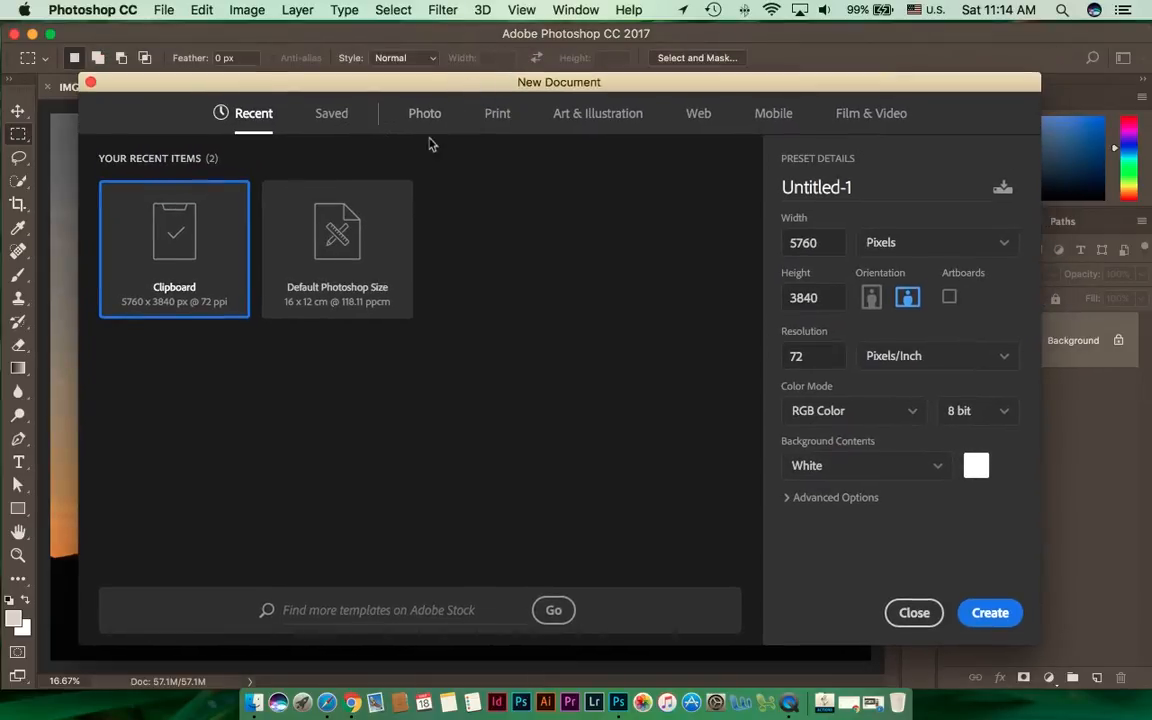
Browse the Photo, Art & Illustration, Mobile and Film & Video preset categories, then close without creating a file.
click(424, 112)
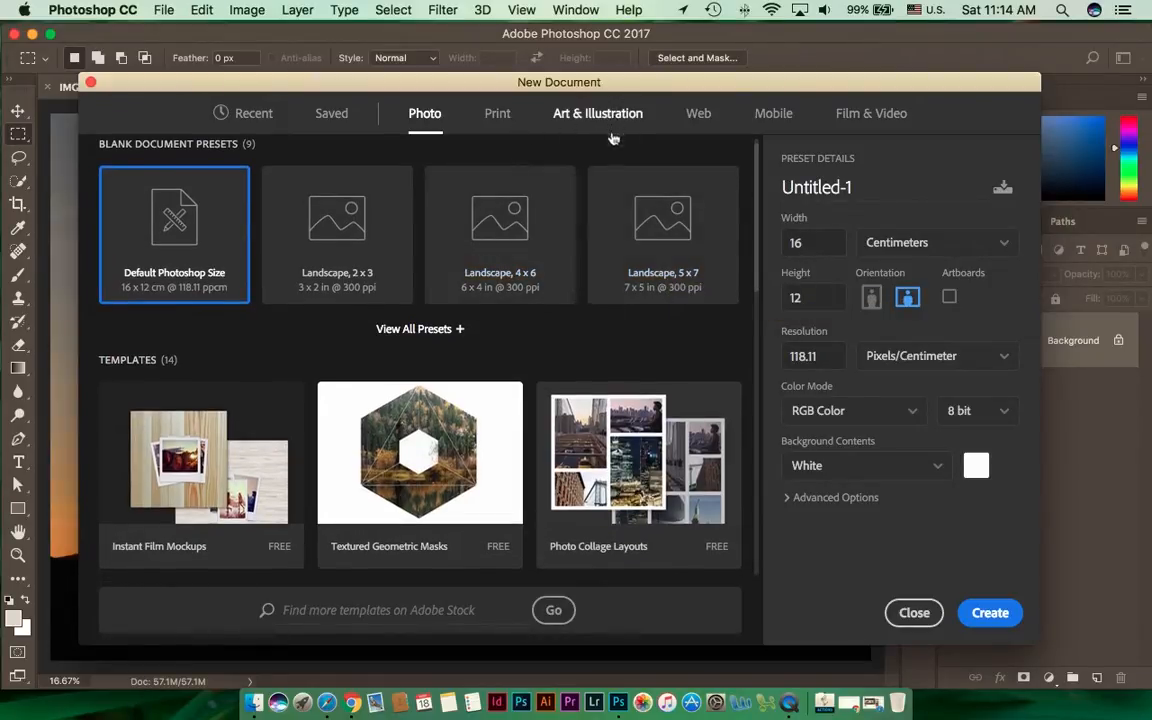
click(598, 112)
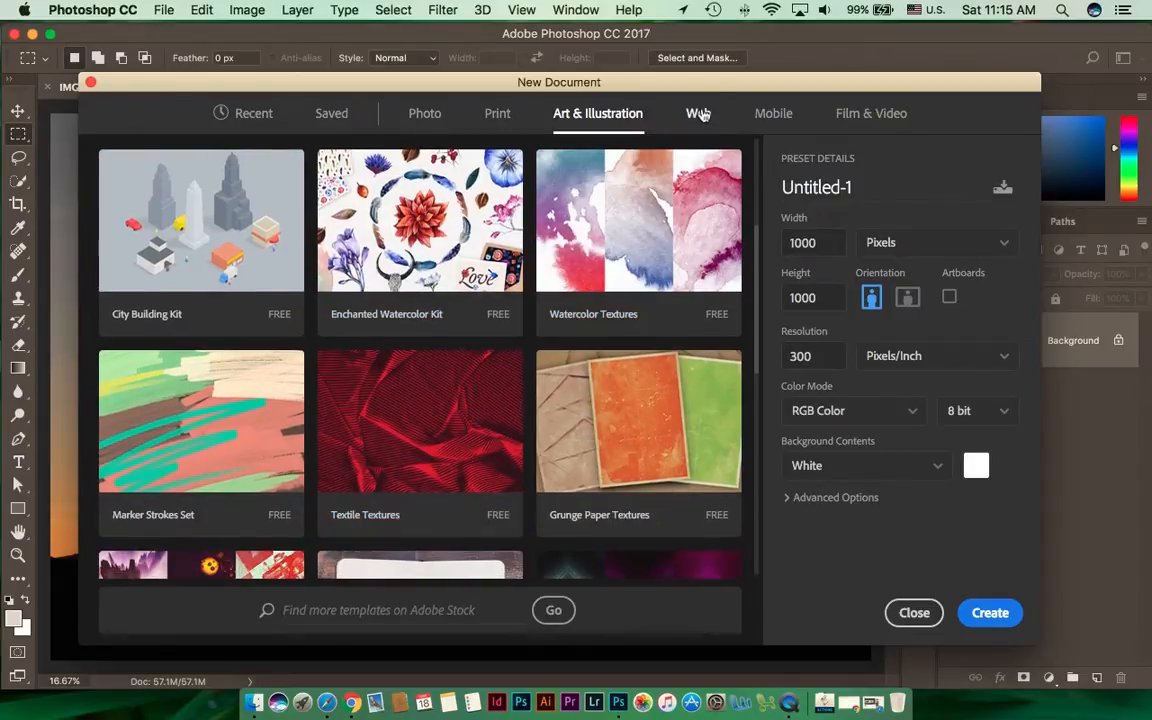
click(772, 112)
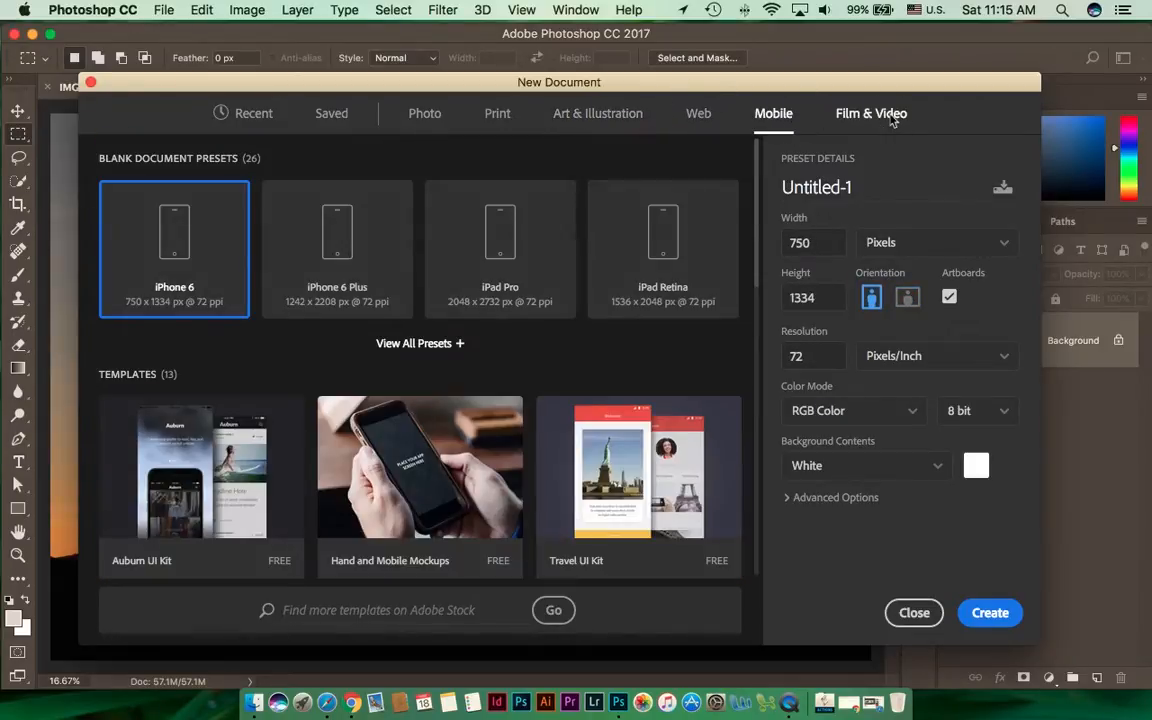
click(872, 112)
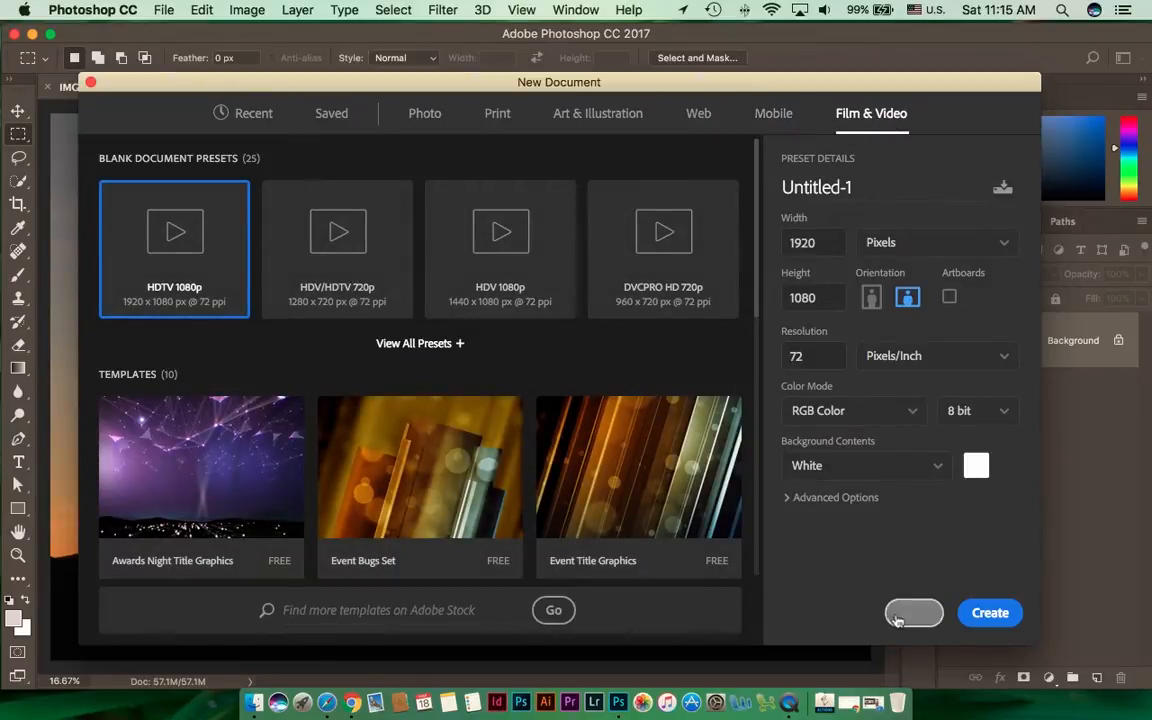
click(912, 612)
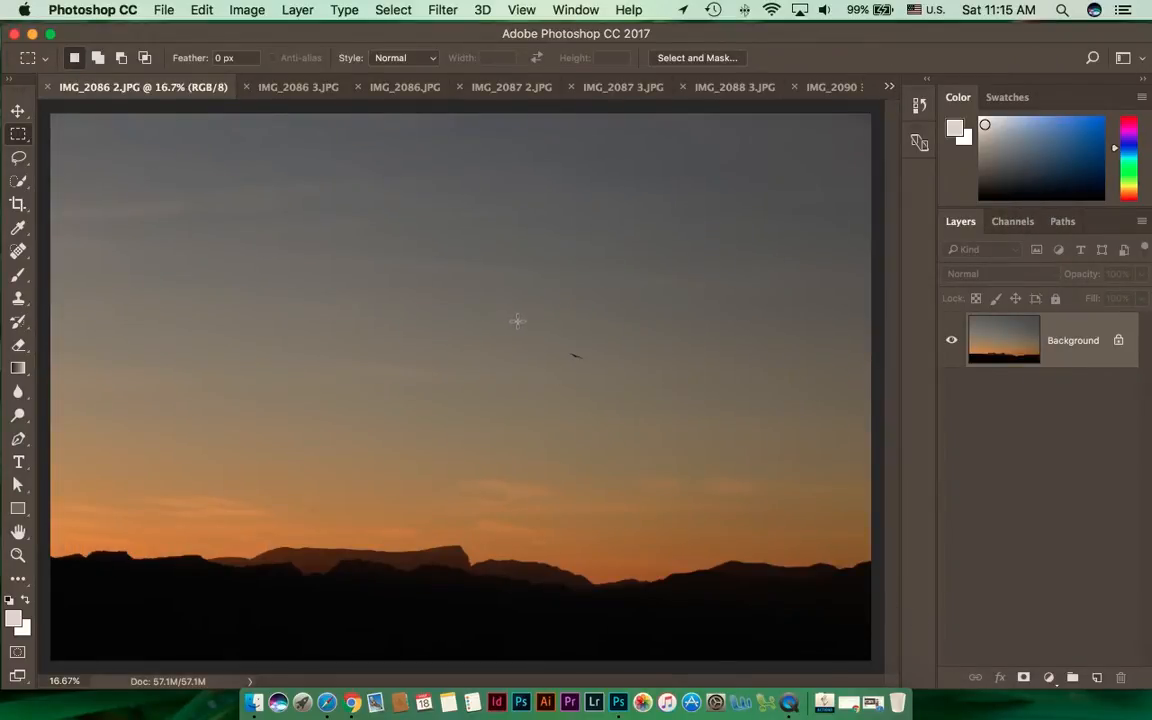
mouse_move(480, 296)
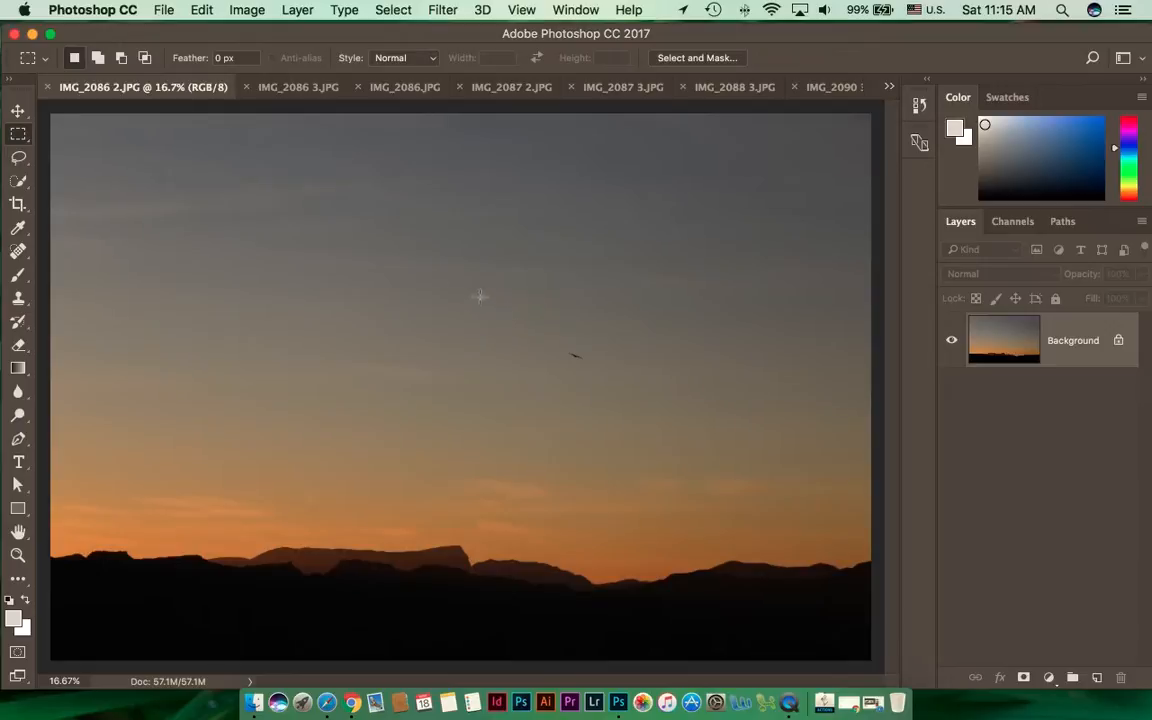
mouse_move(404, 250)
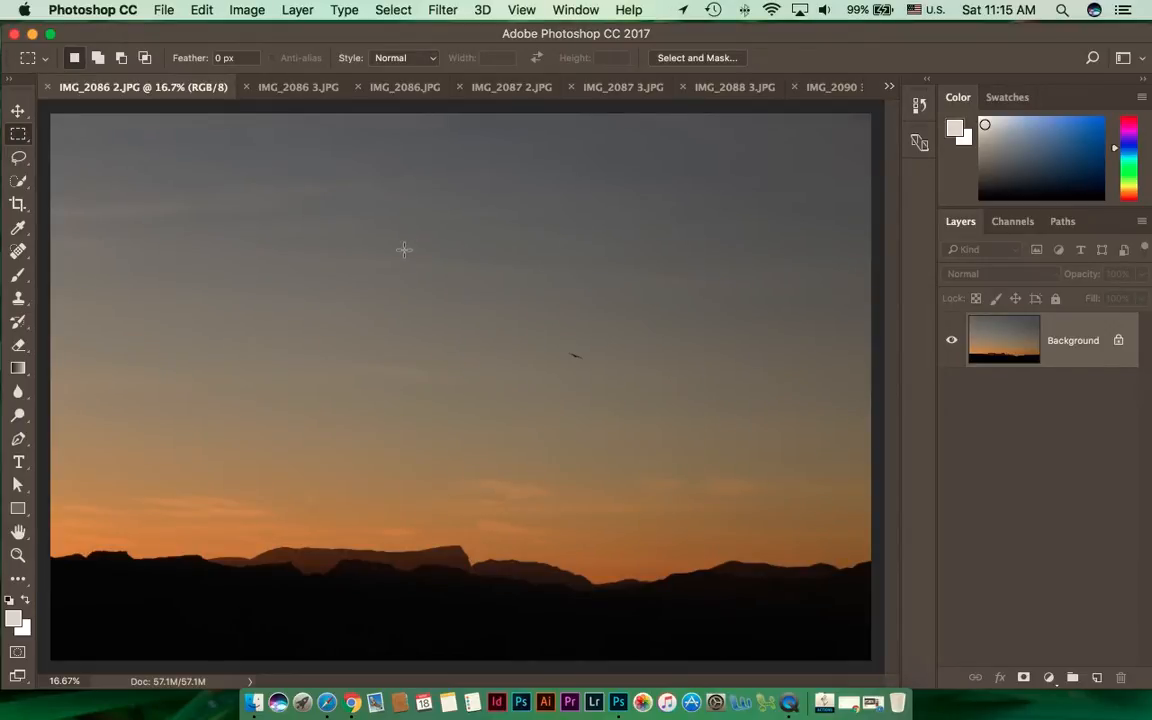
Flip through IMG_2086.JPG and IMG_2088 3.JPG, landing on IMG_2087.JPG.
click(254, 86)
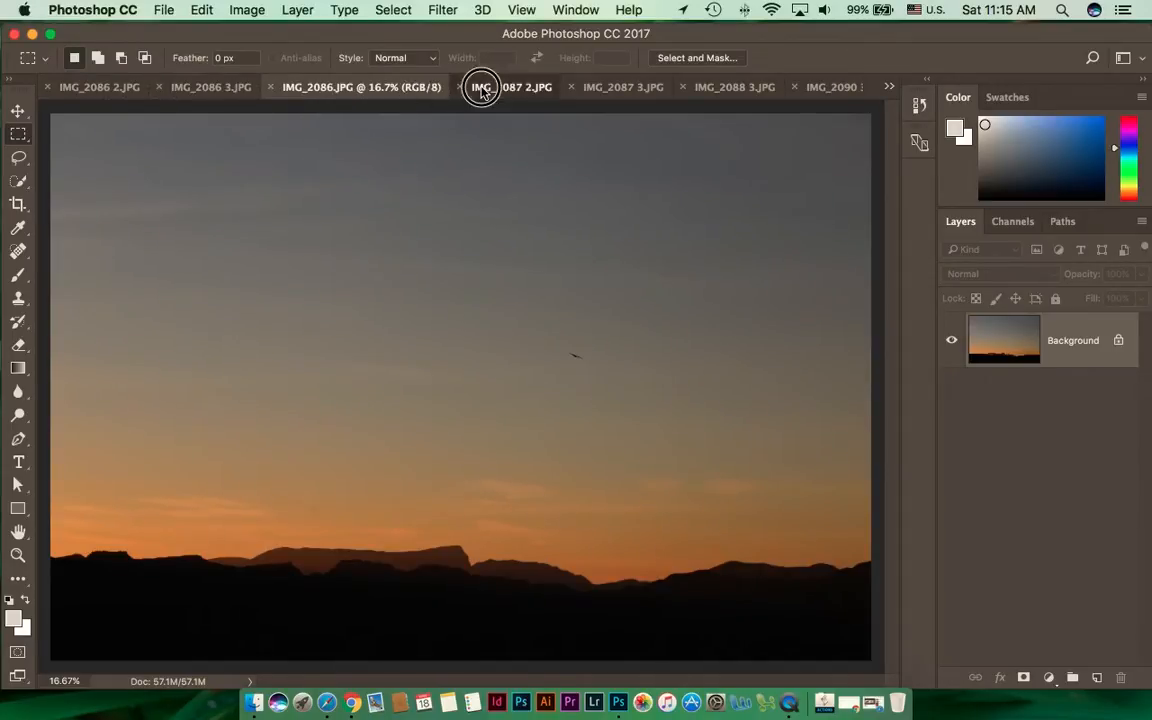
click(690, 88)
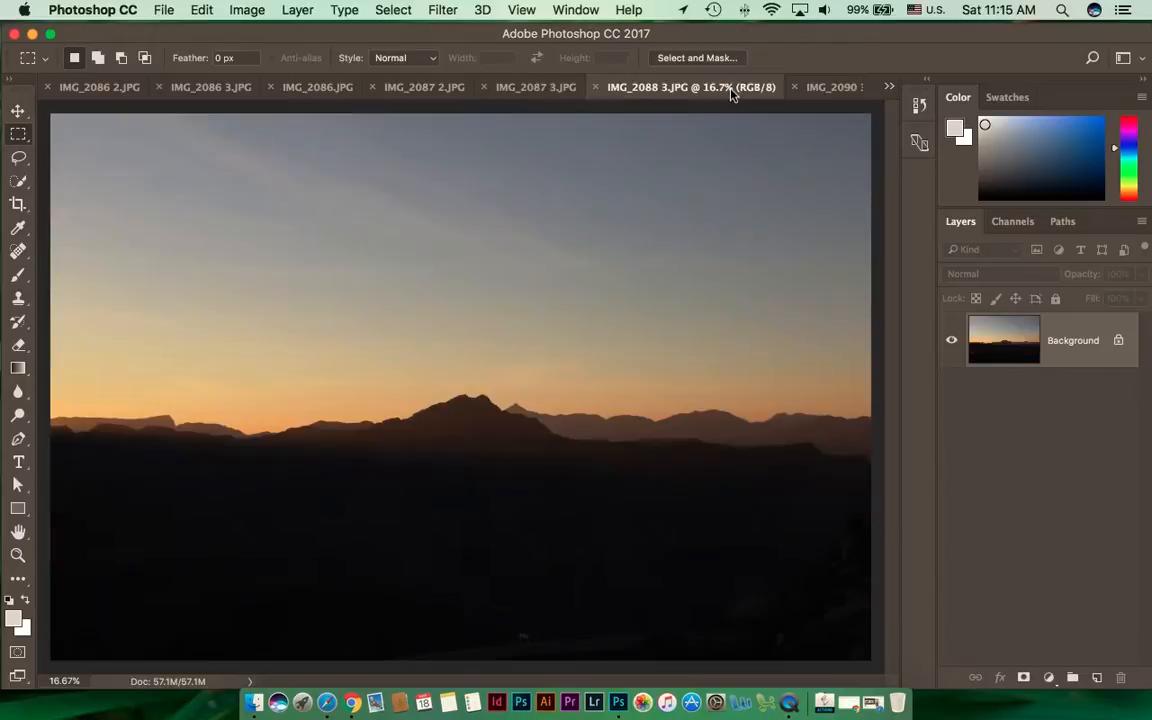
click(888, 88)
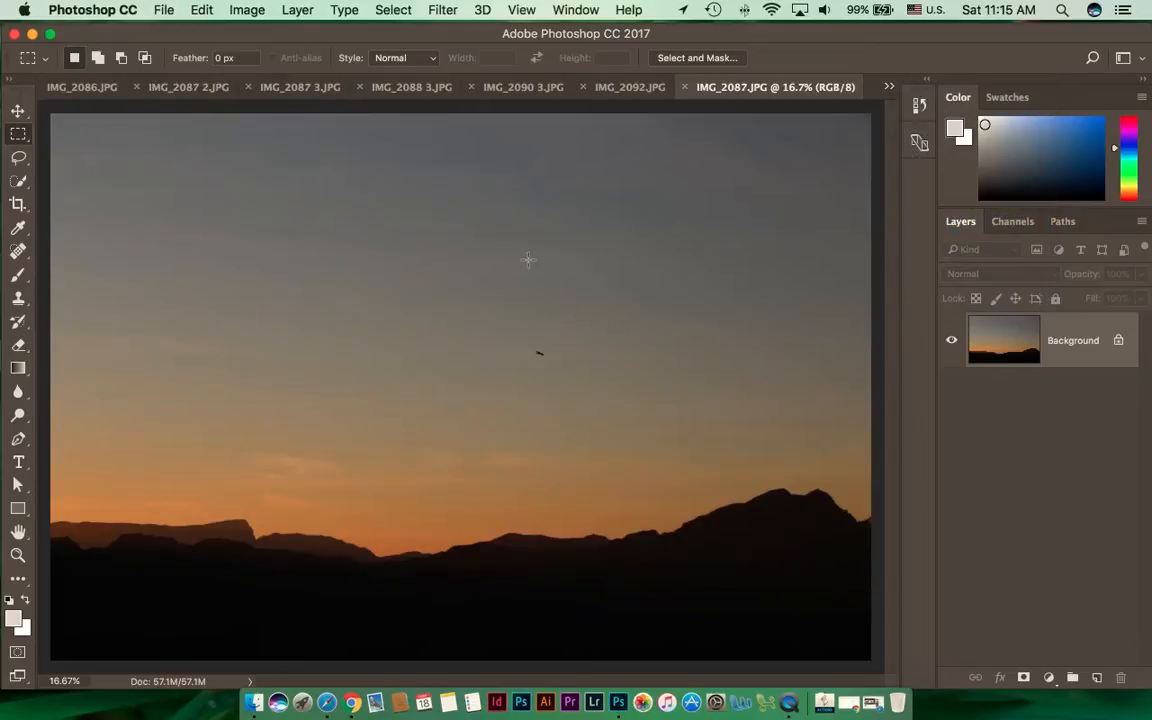
mouse_move(544, 264)
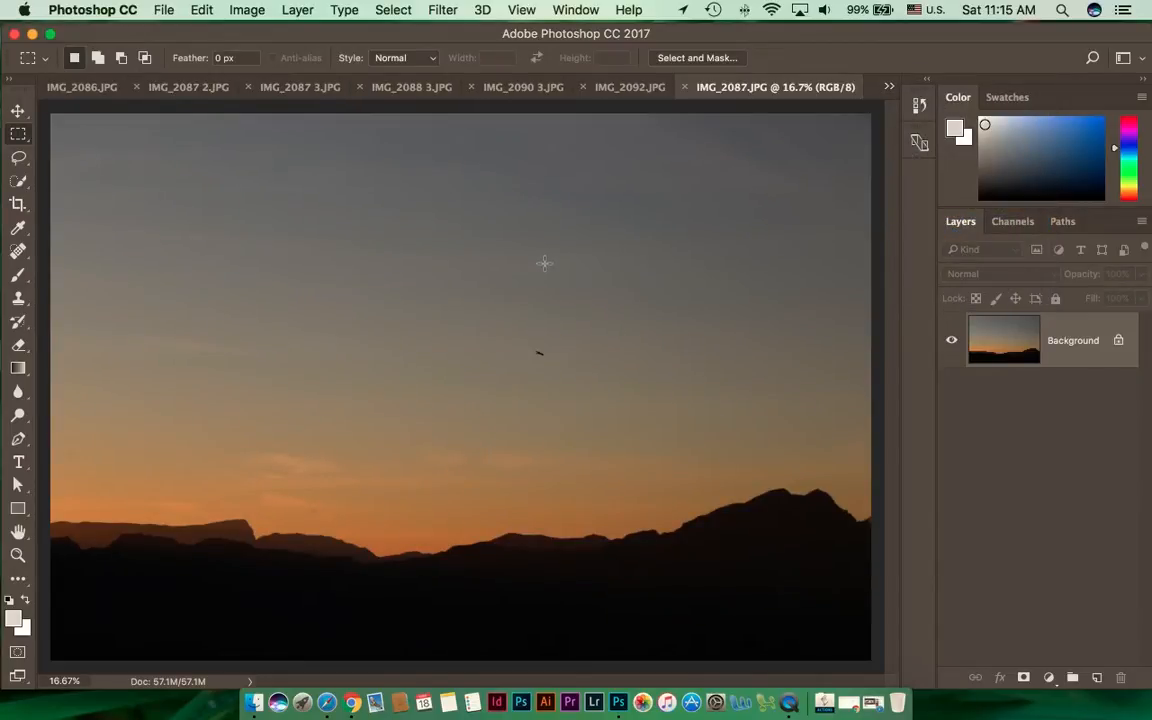
mouse_move(520, 256)
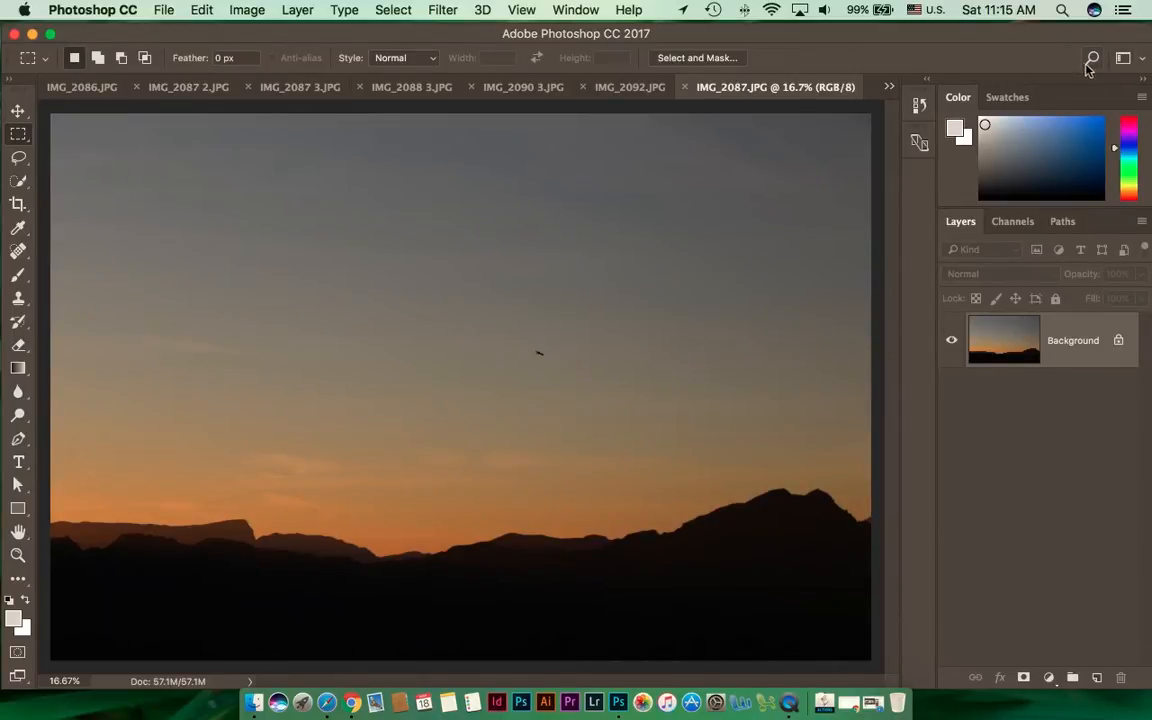
Search the app for 'pano', clear it and search 'pano' again to list Photomerge.
text(pano)
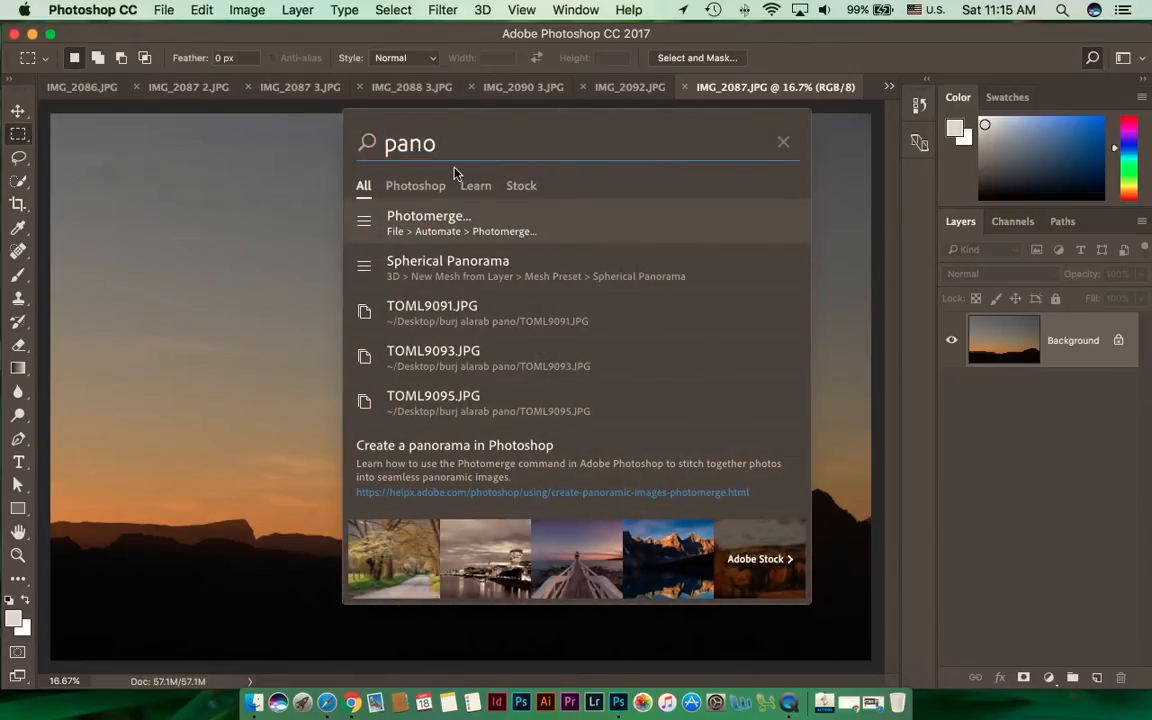
click(784, 140)
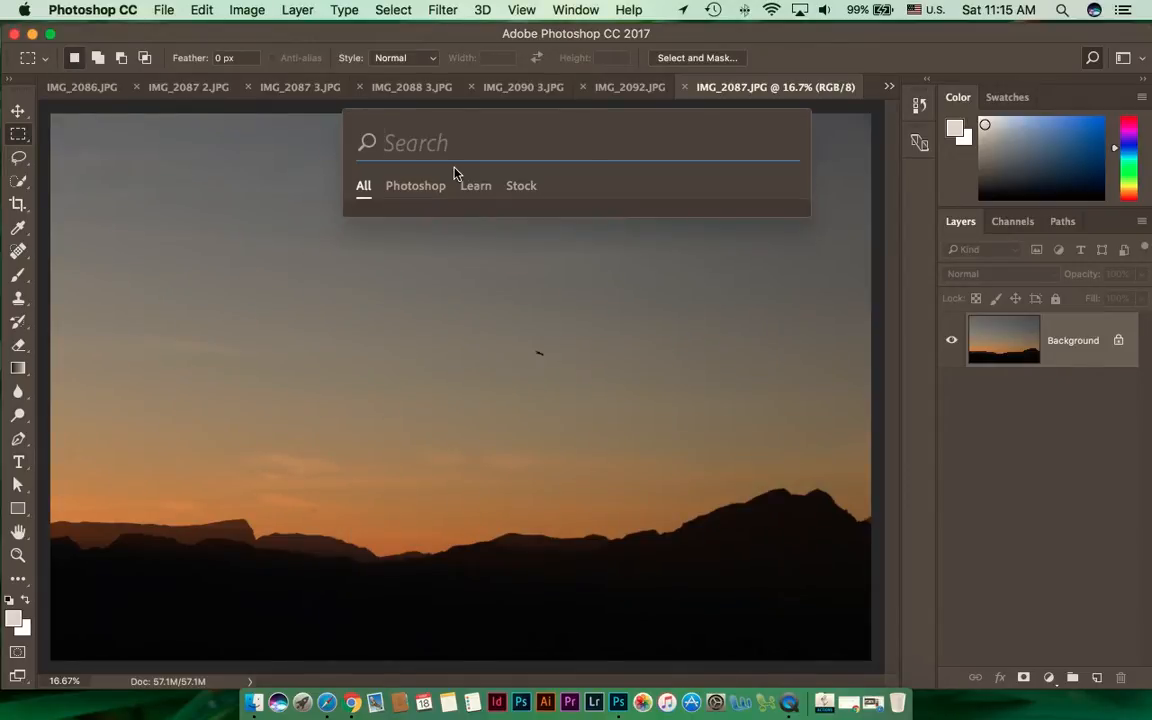
text(pano)
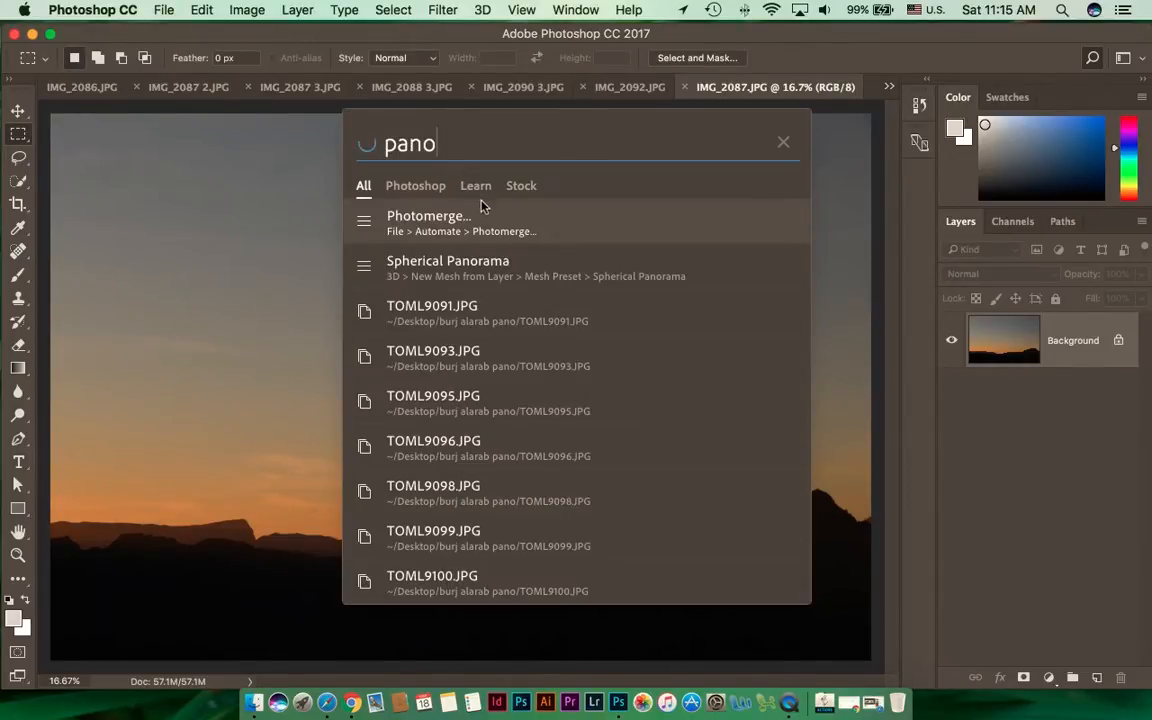
Launch Photomerge, add all open photos as sources and select the sunset shots to merge.
click(428, 216)
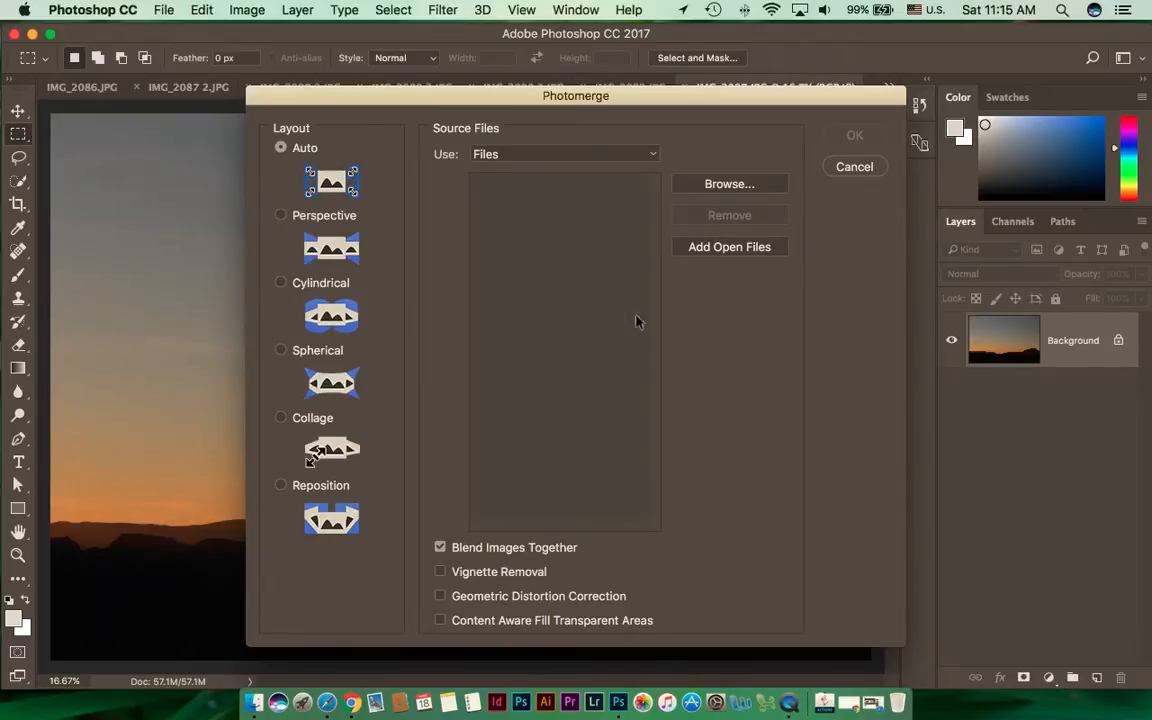
mouse_move(742, 230)
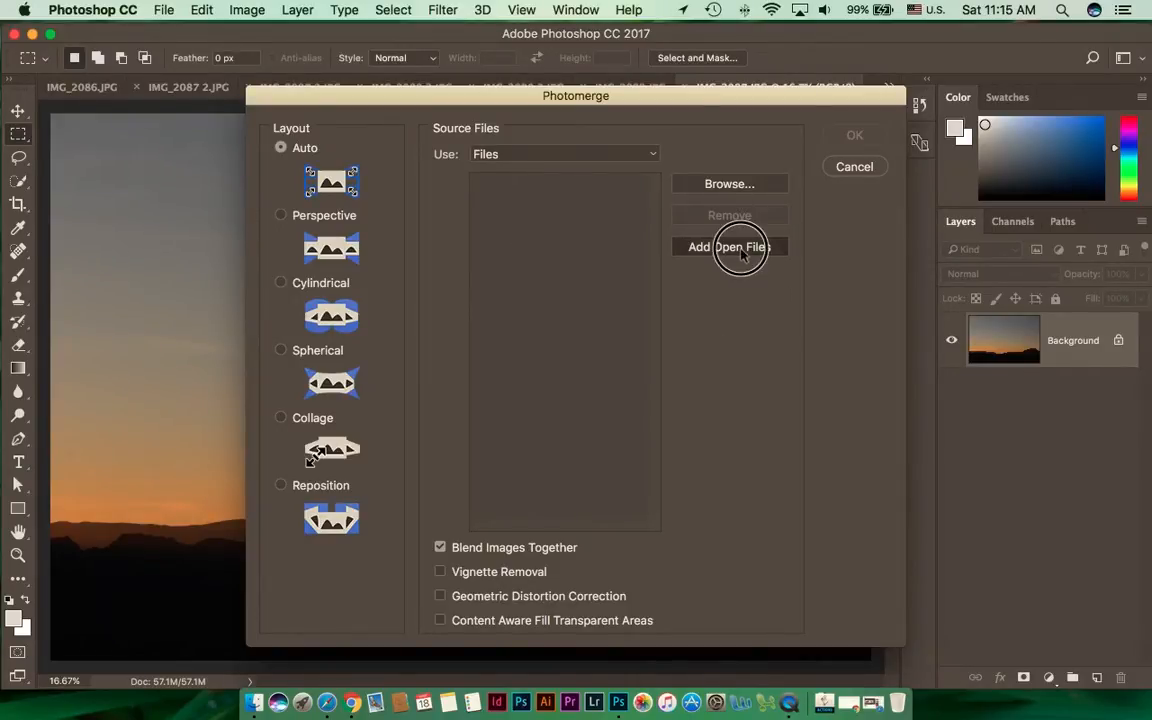
click(728, 248)
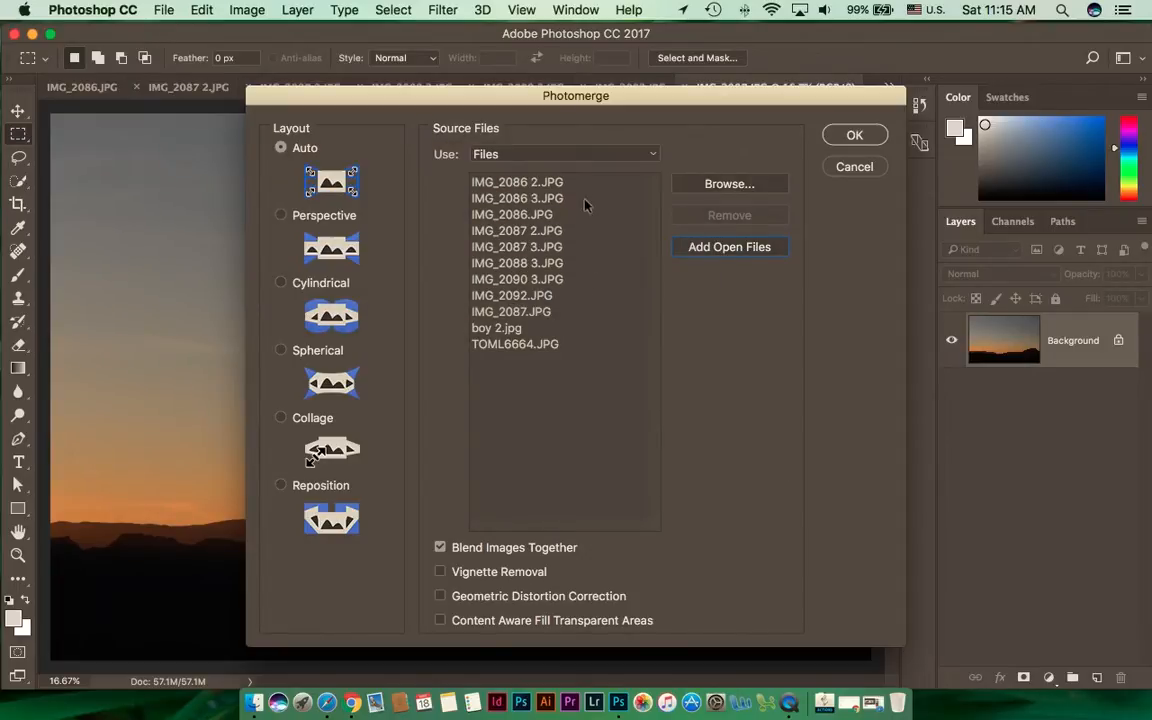
click(516, 190)
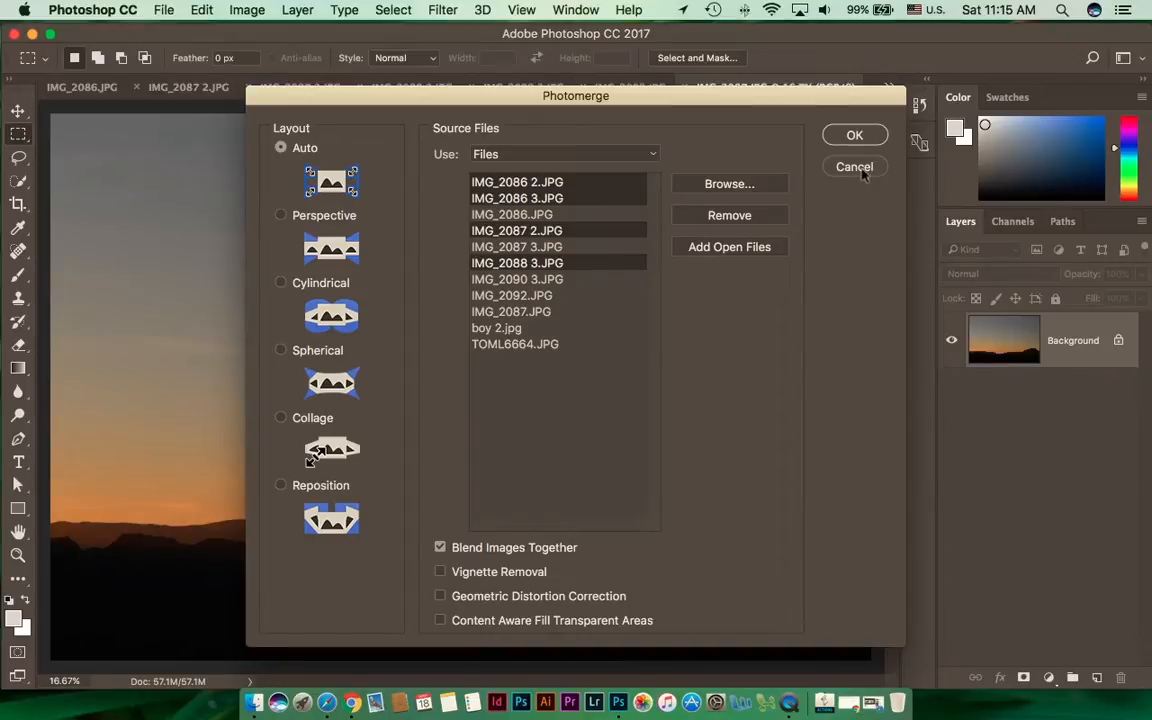
mouse_move(398, 500)
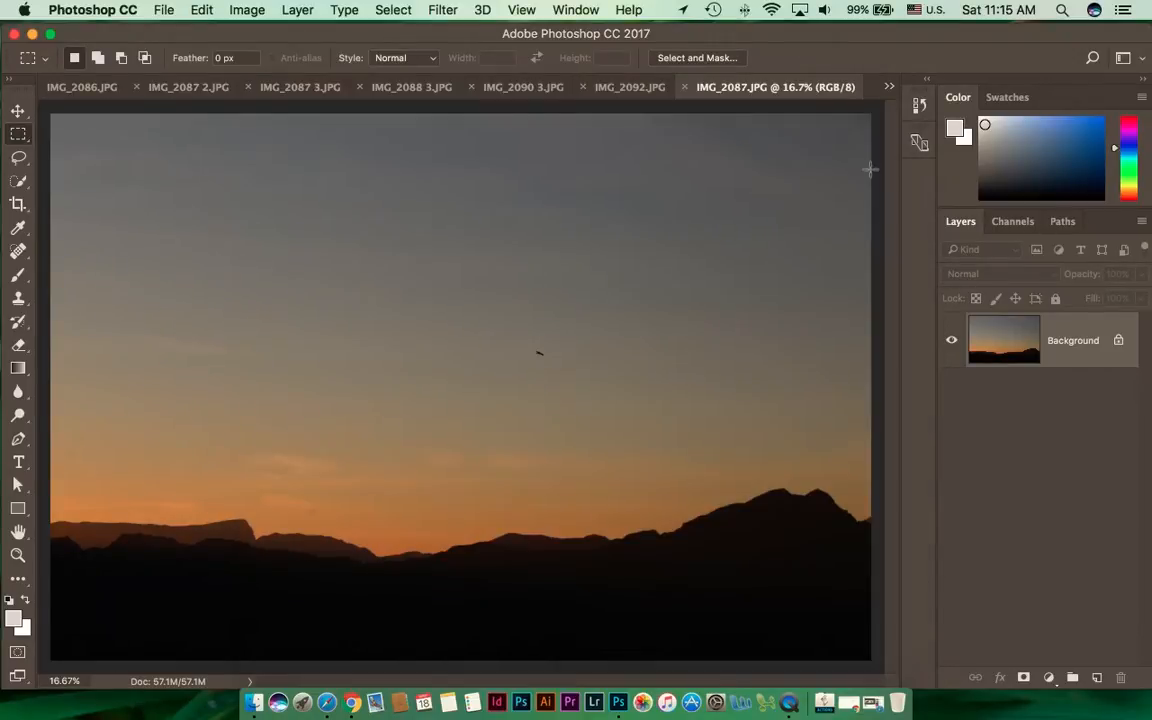
Switch to the stitched Untitled_Panorama1 document from the open-documents list.
click(888, 90)
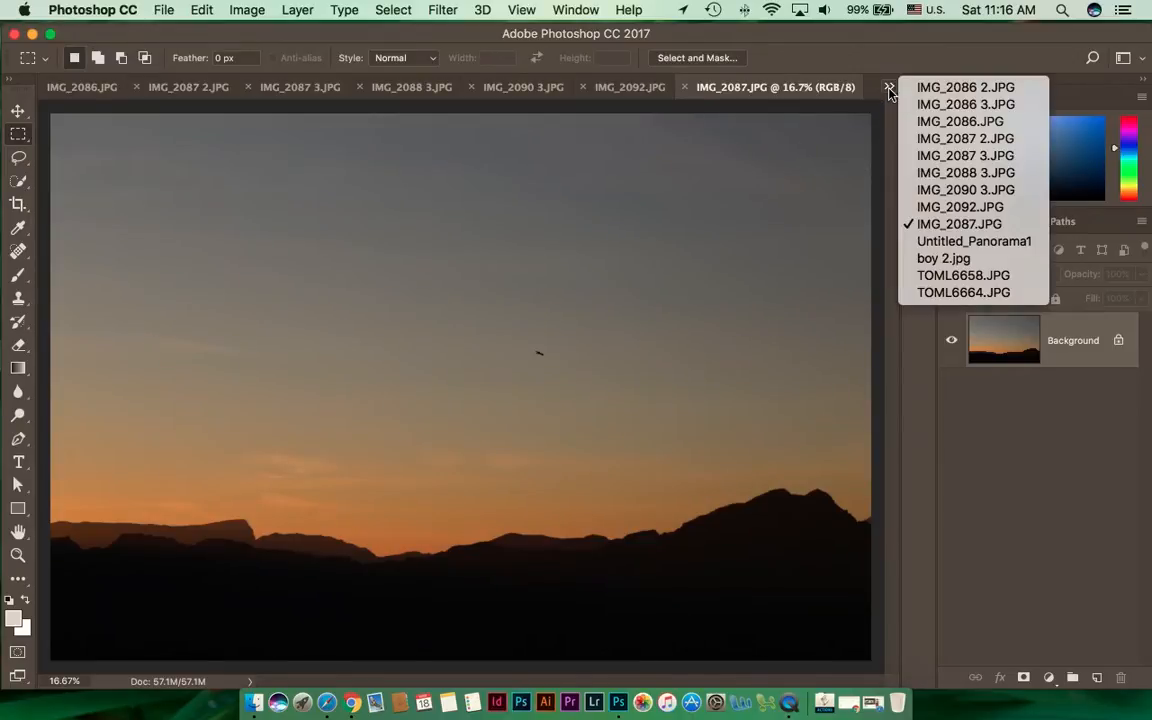
click(972, 240)
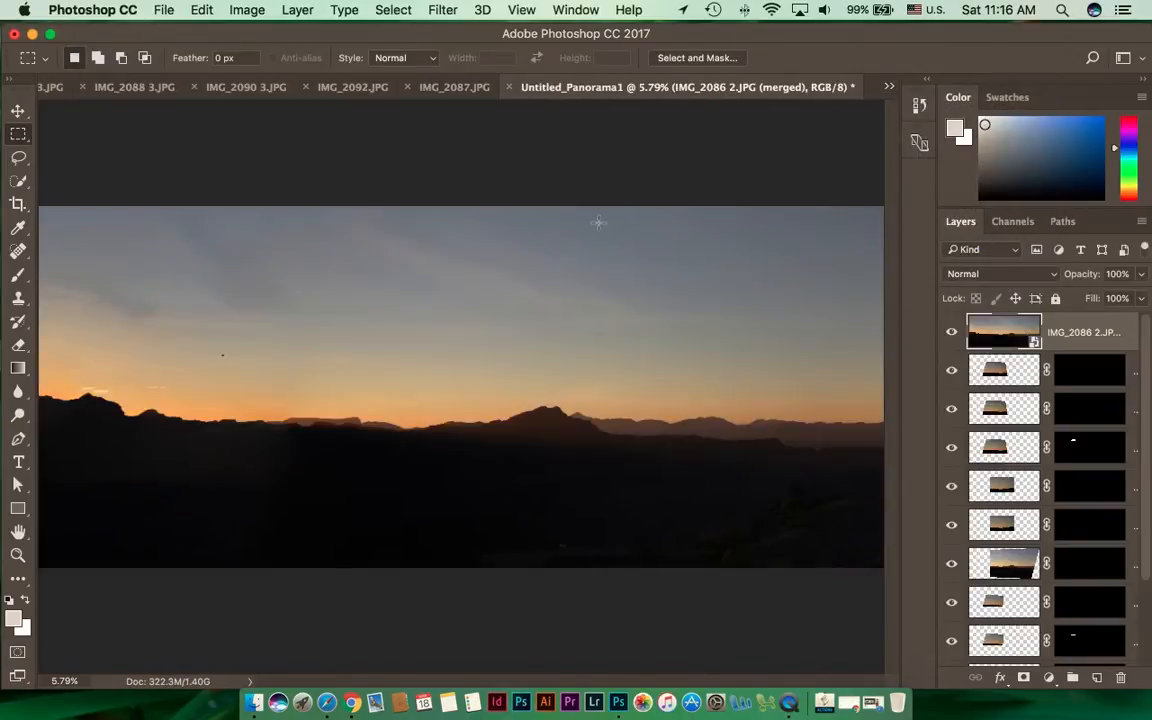
mouse_move(170, 276)
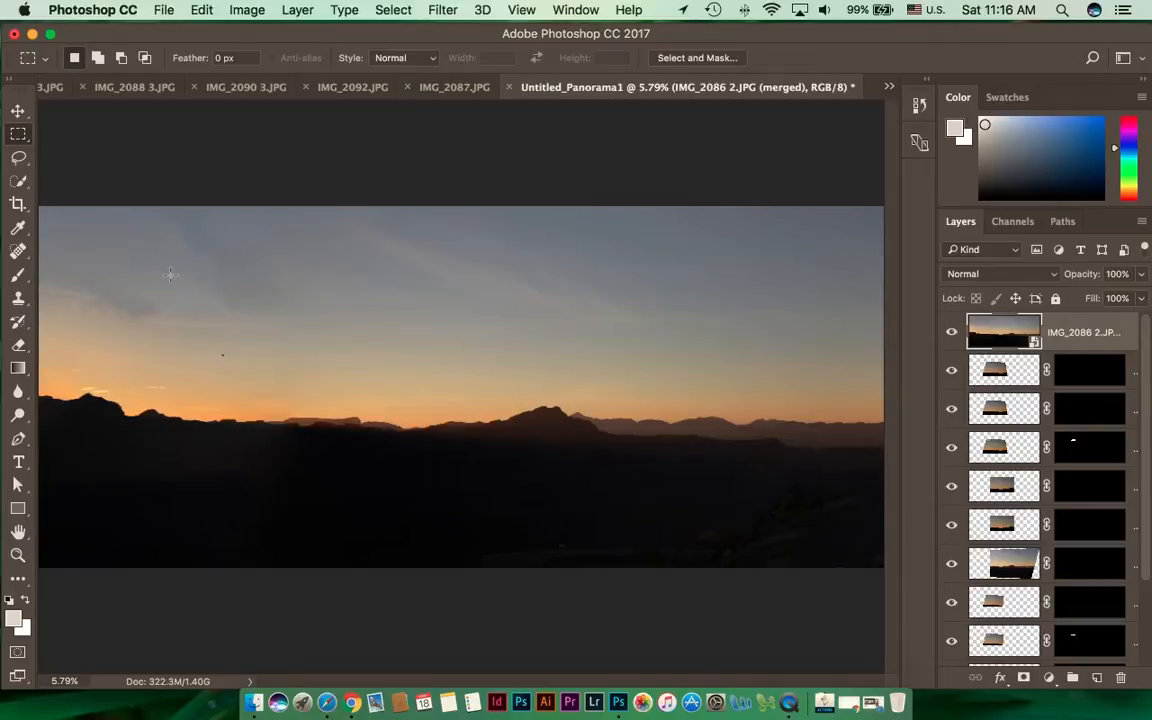
mouse_move(296, 284)
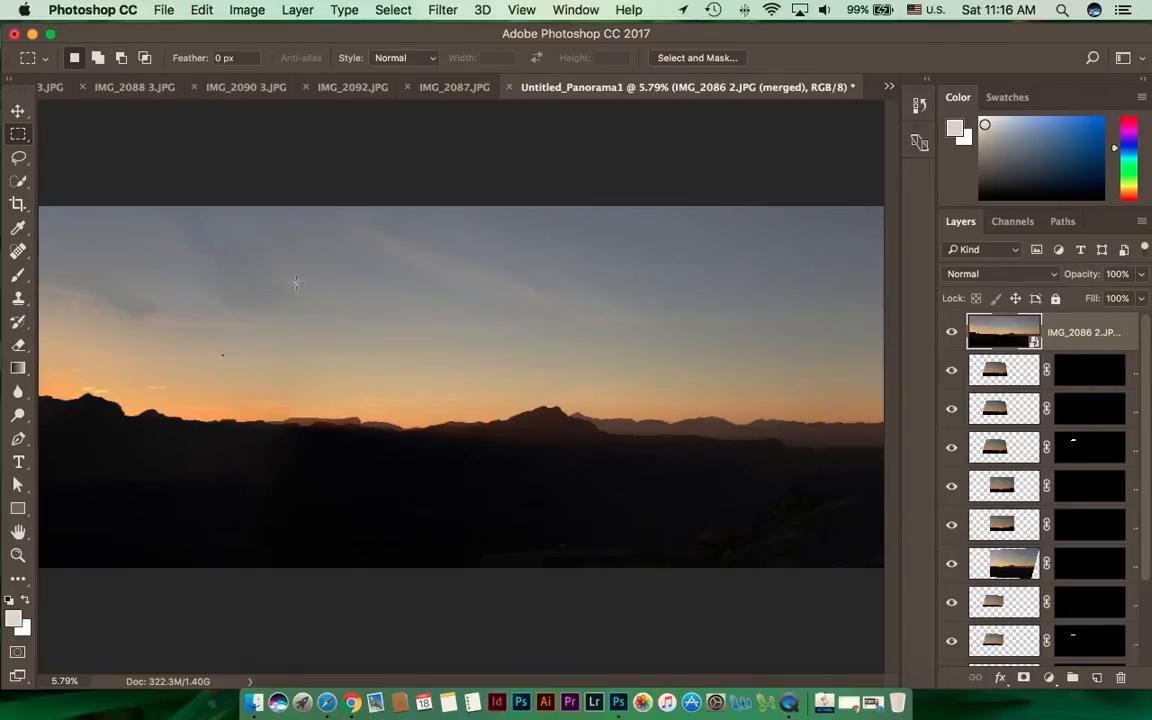
click(888, 86)
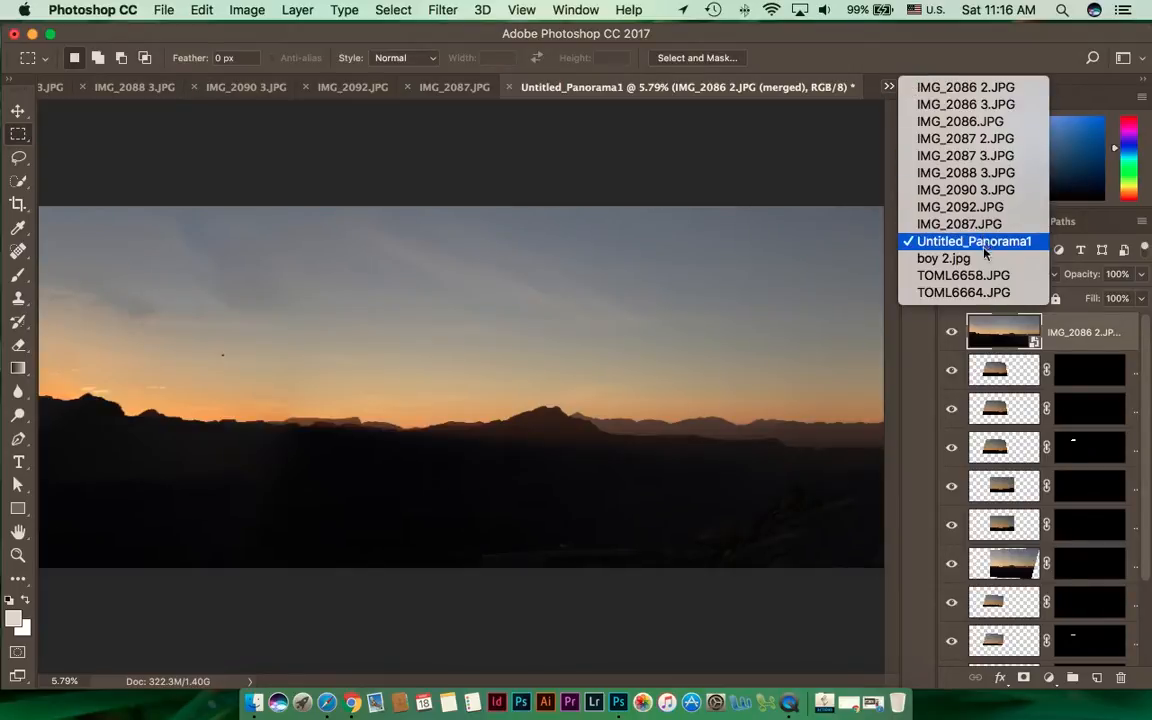
Switch to boy 2.jpg and show the Filter menu.
click(944, 258)
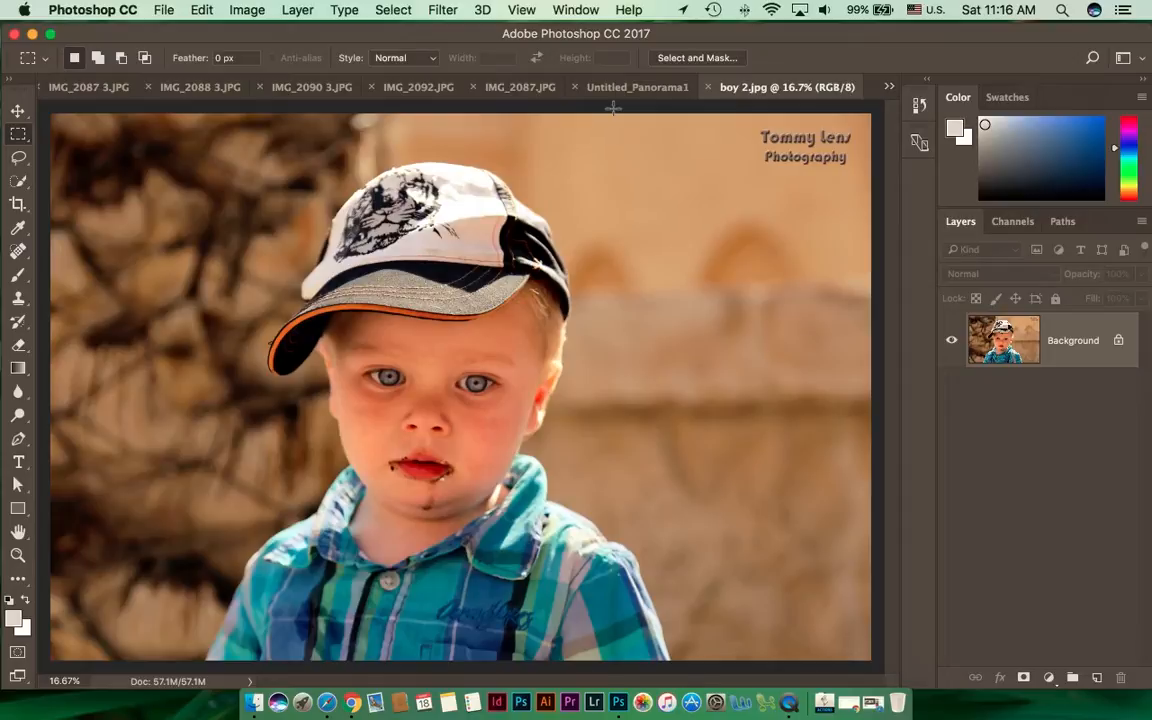
mouse_move(636, 88)
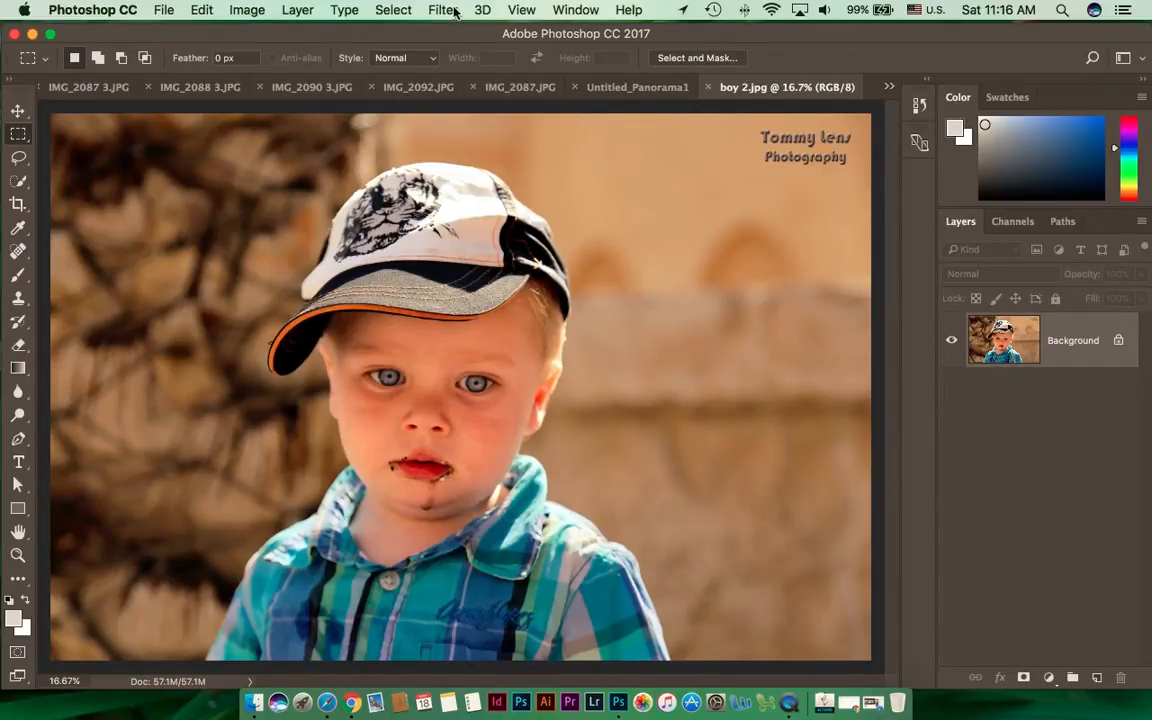
click(444, 10)
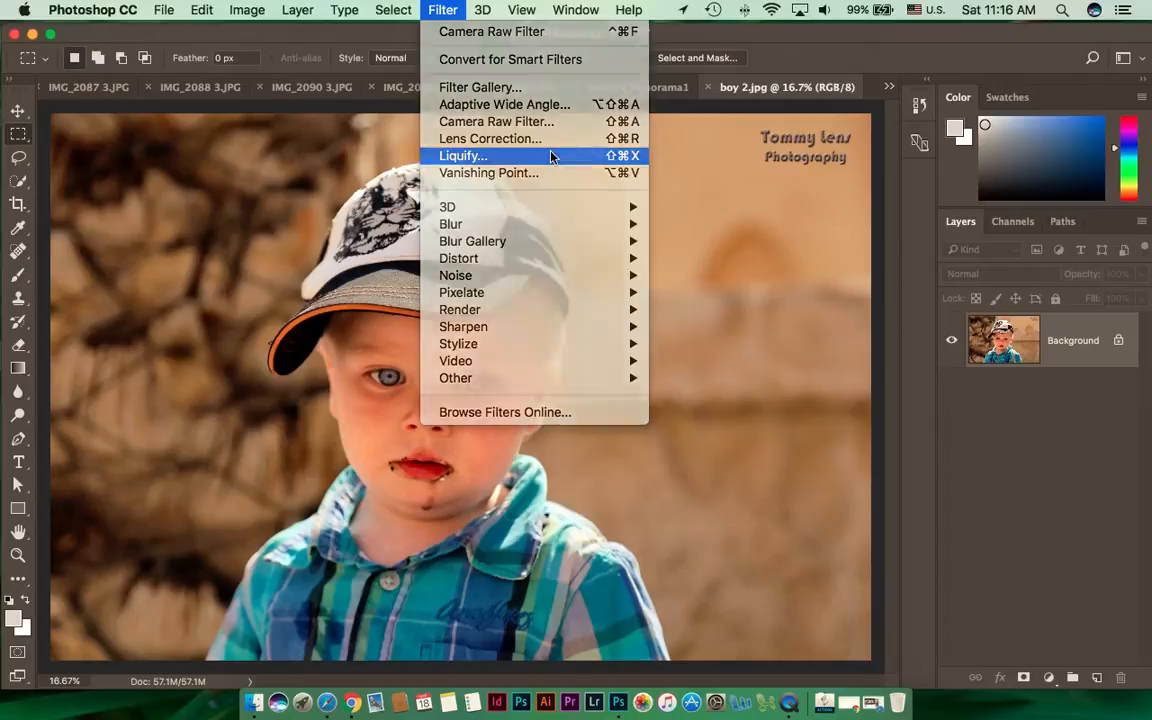
In Face-Aware Liquify, enlarge the boy's eyes, adjust nose height and set smile to 84.
click(462, 156)
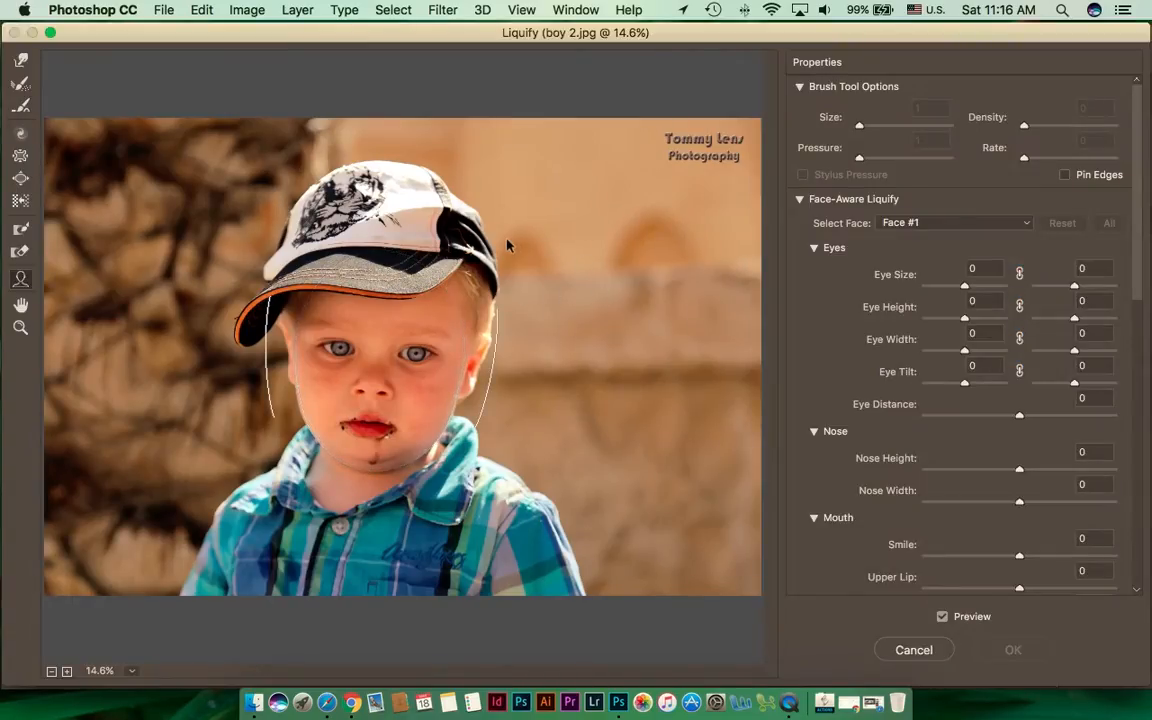
mouse_move(478, 288)
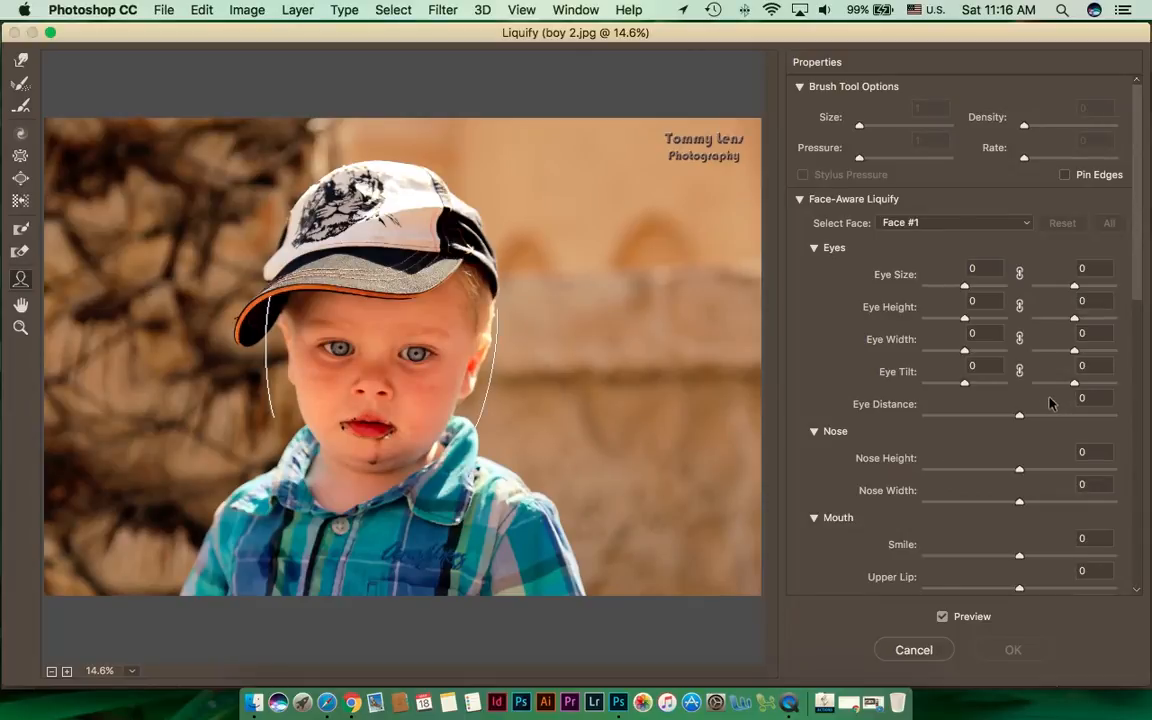
mouse_move(1016, 390)
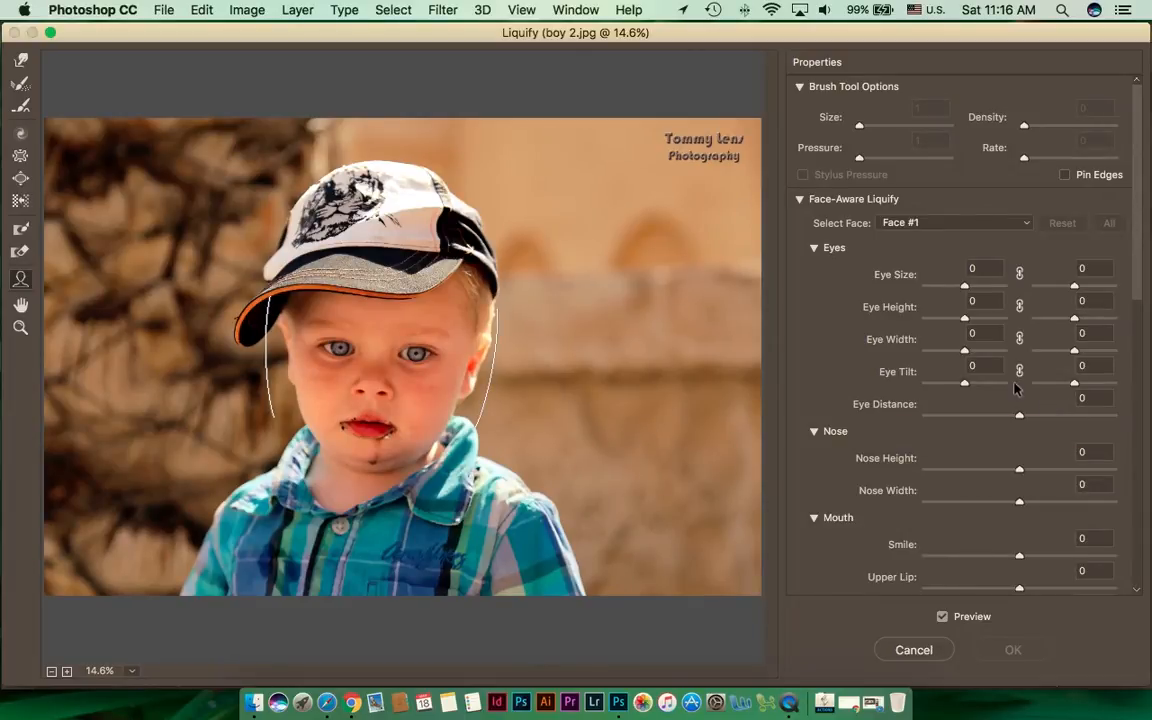
mouse_move(972, 300)
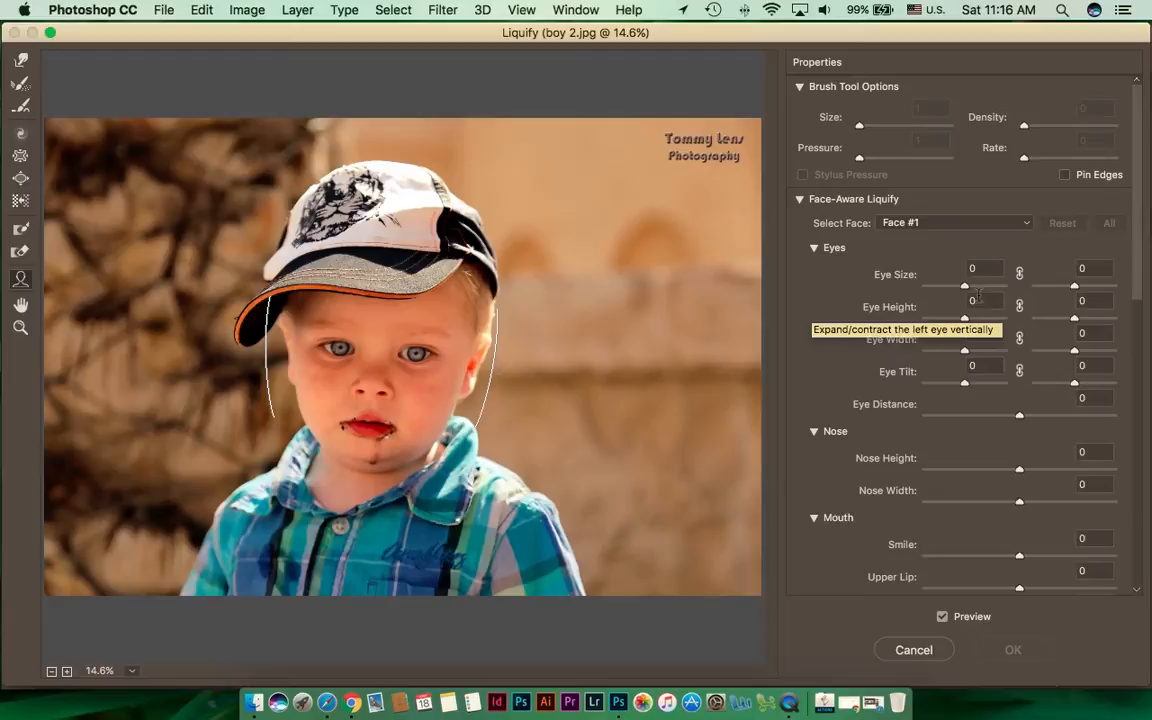
mouse_move(964, 290)
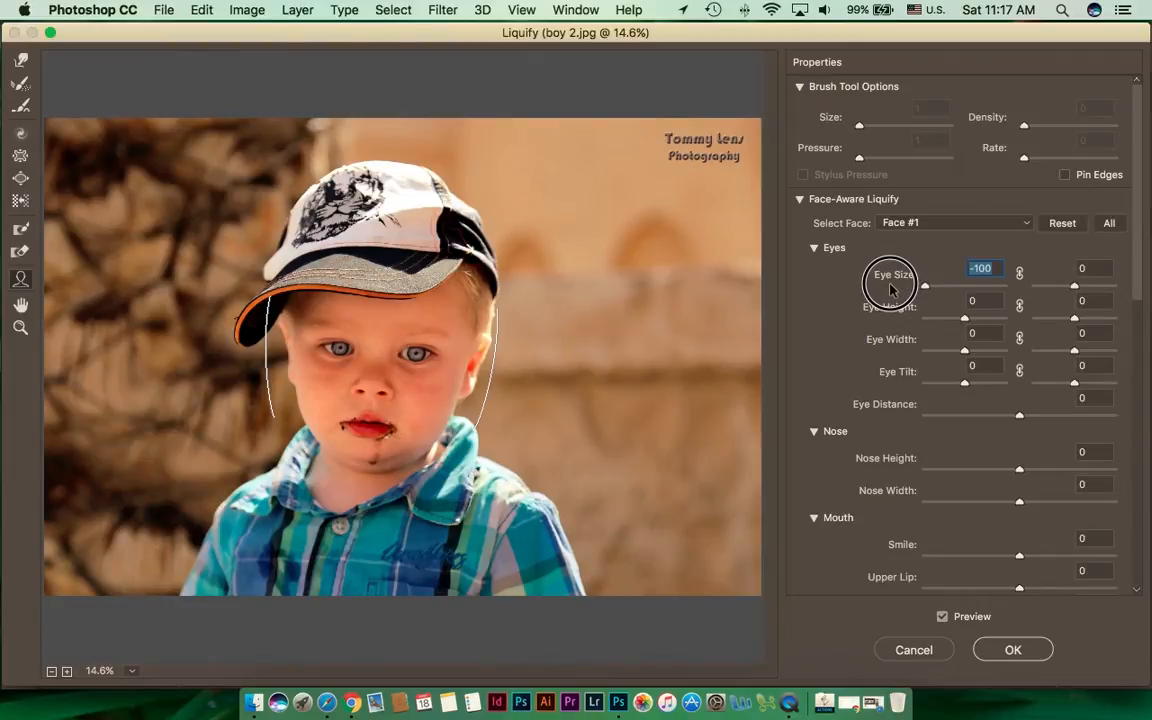
drag(924, 284, 1018, 284)
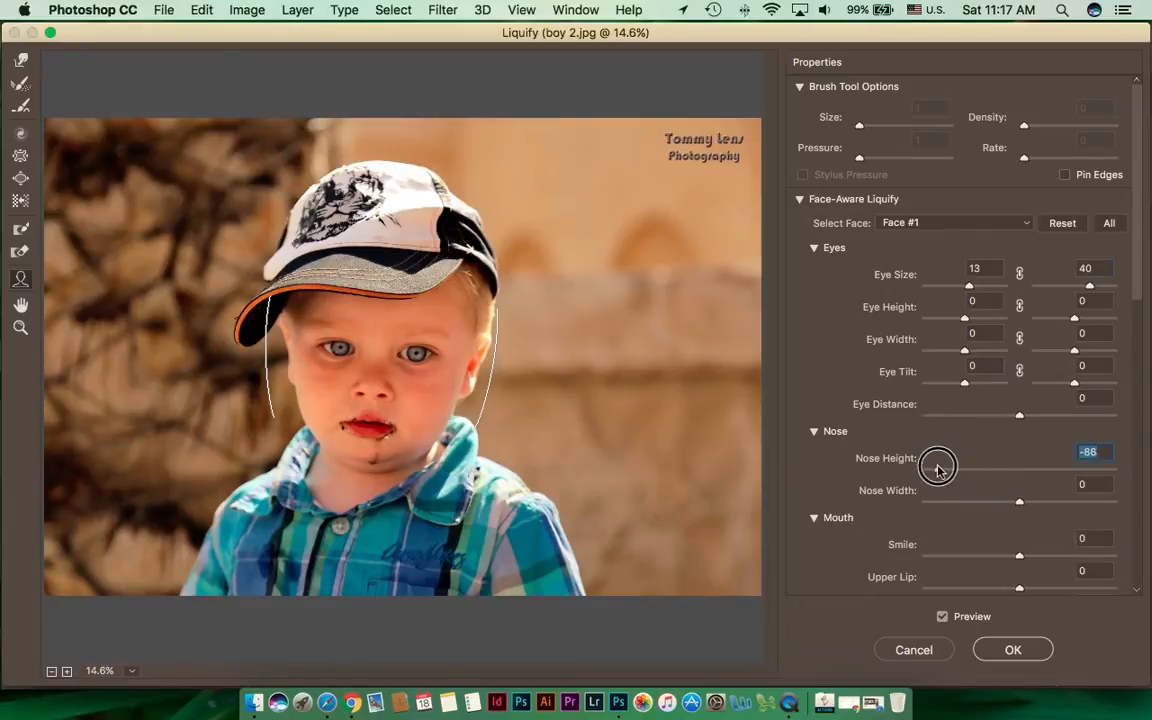
drag(938, 468, 1072, 468)
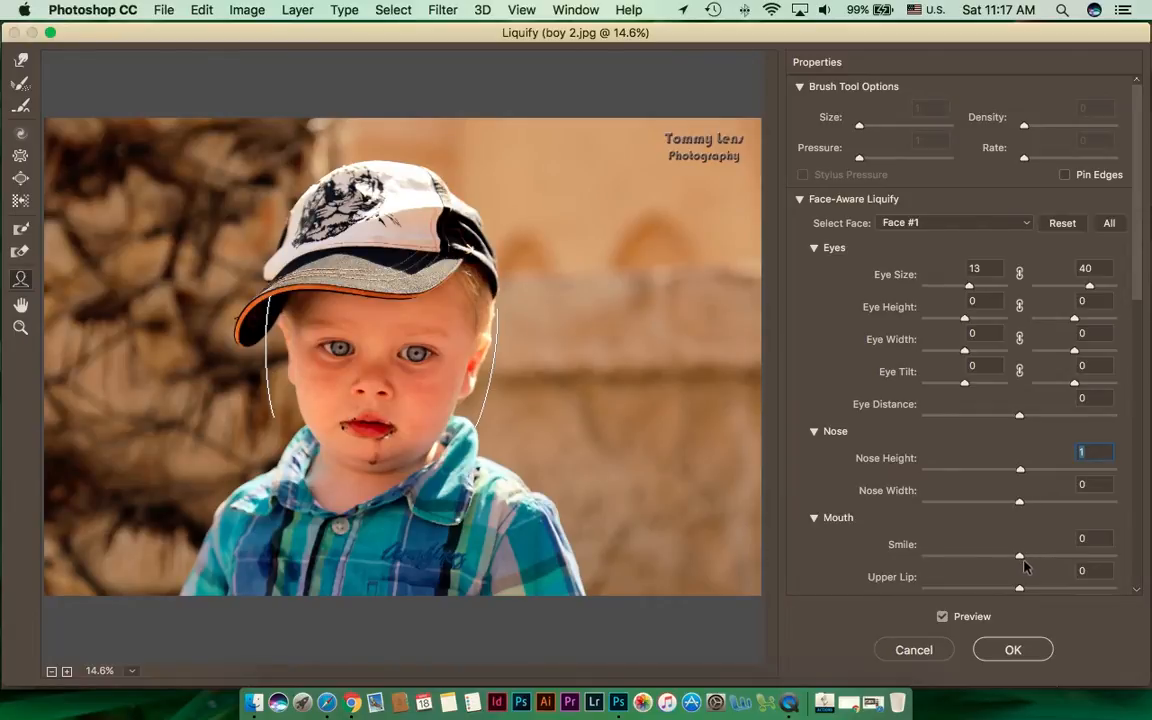
drag(1020, 544, 1080, 544)
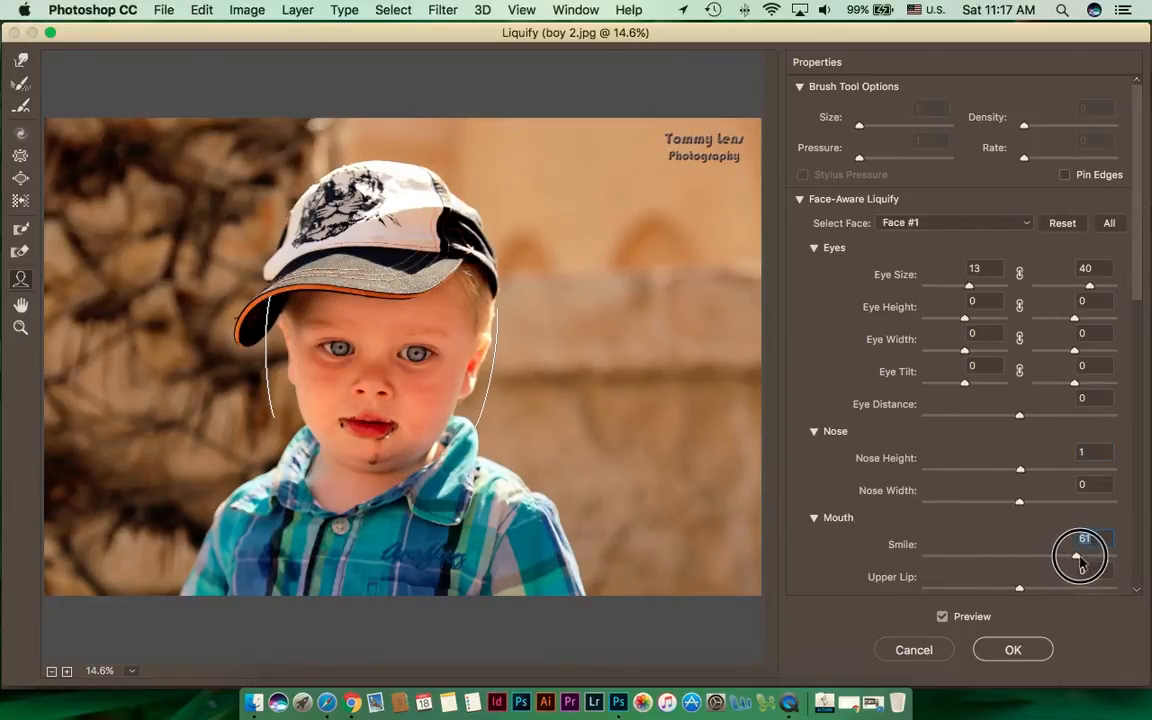
drag(1080, 558, 1096, 538)
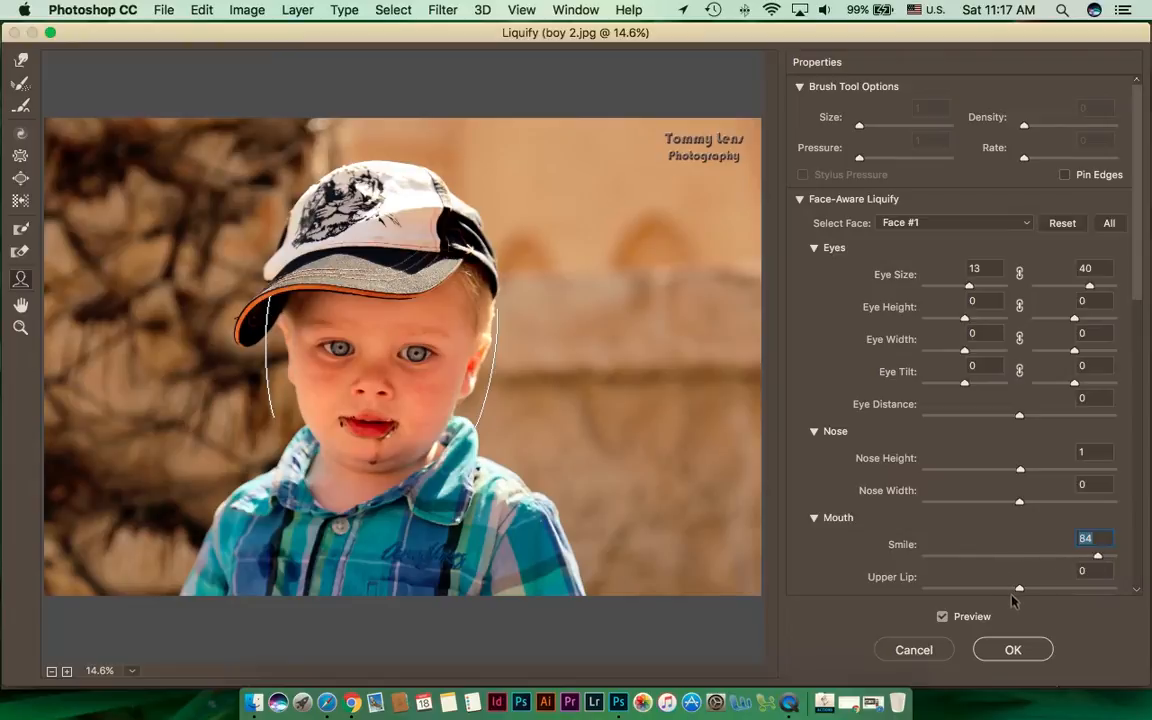
mouse_move(1144, 300)
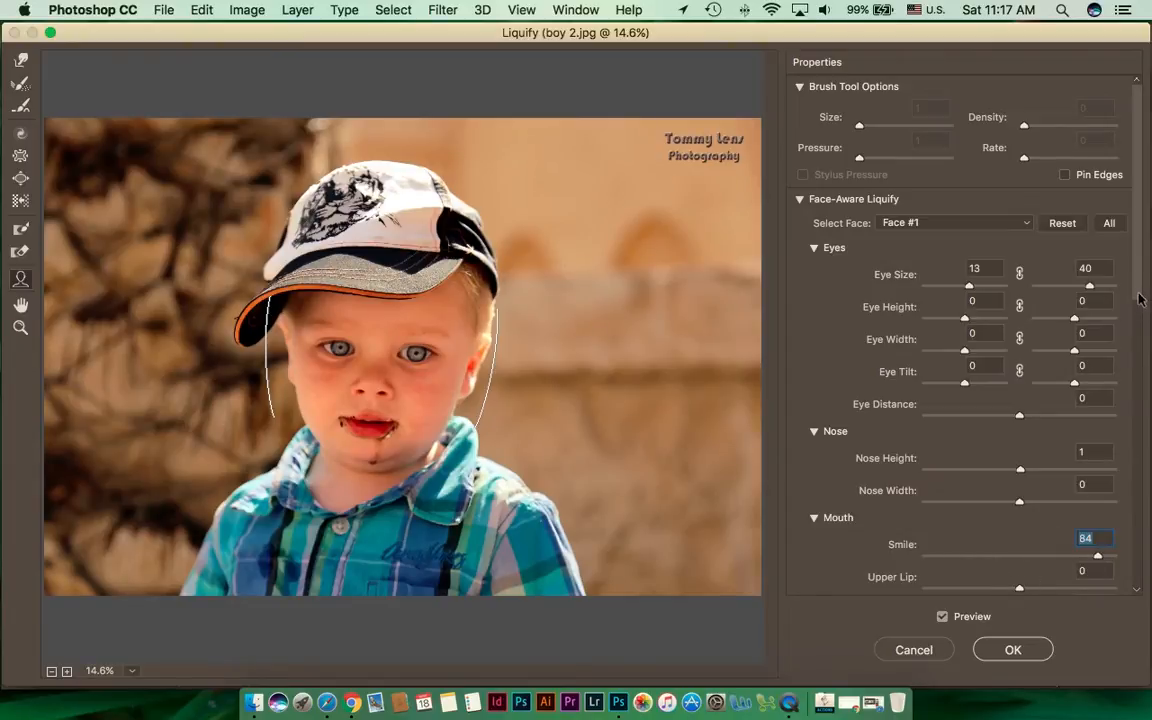
Set the upper lip to 12 and thicken the lower lip to 74.
scroll(down, 3)
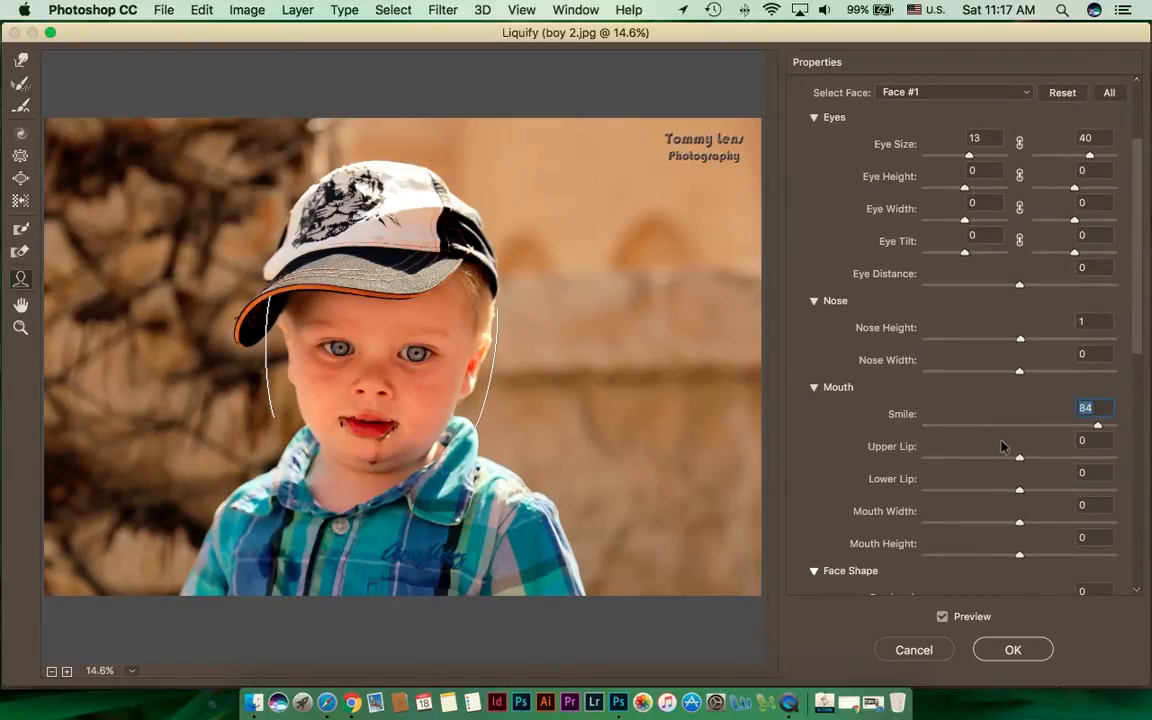
drag(1020, 458, 988, 458)
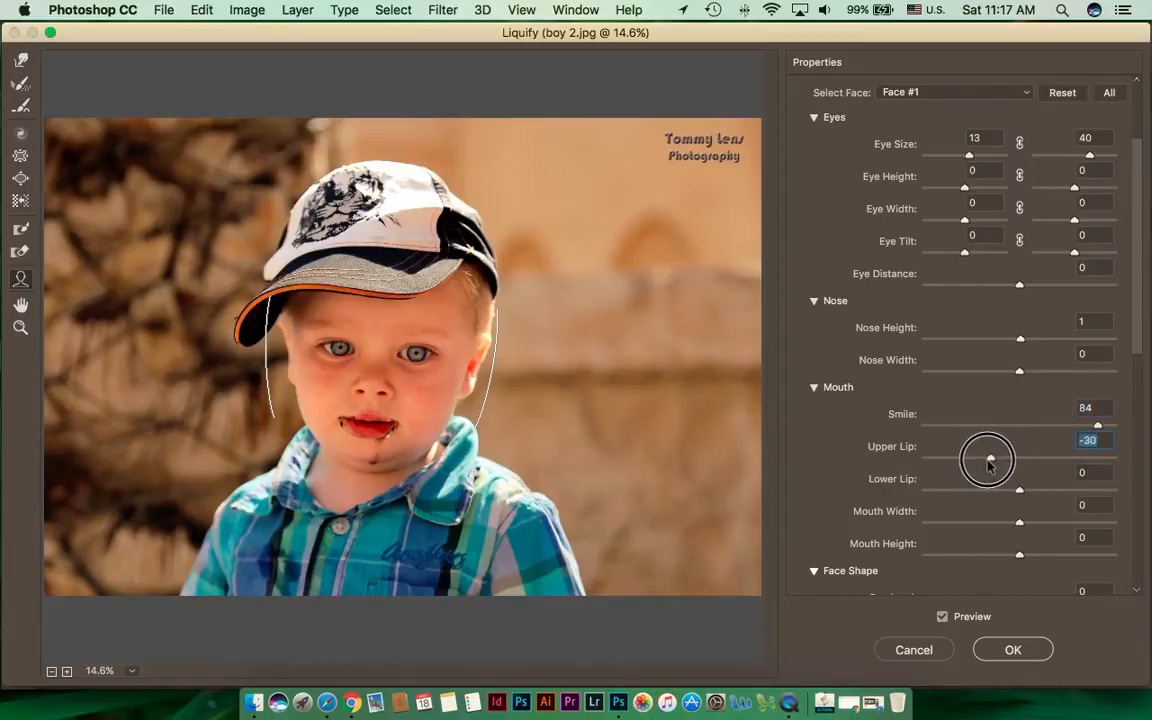
drag(988, 460, 1104, 460)
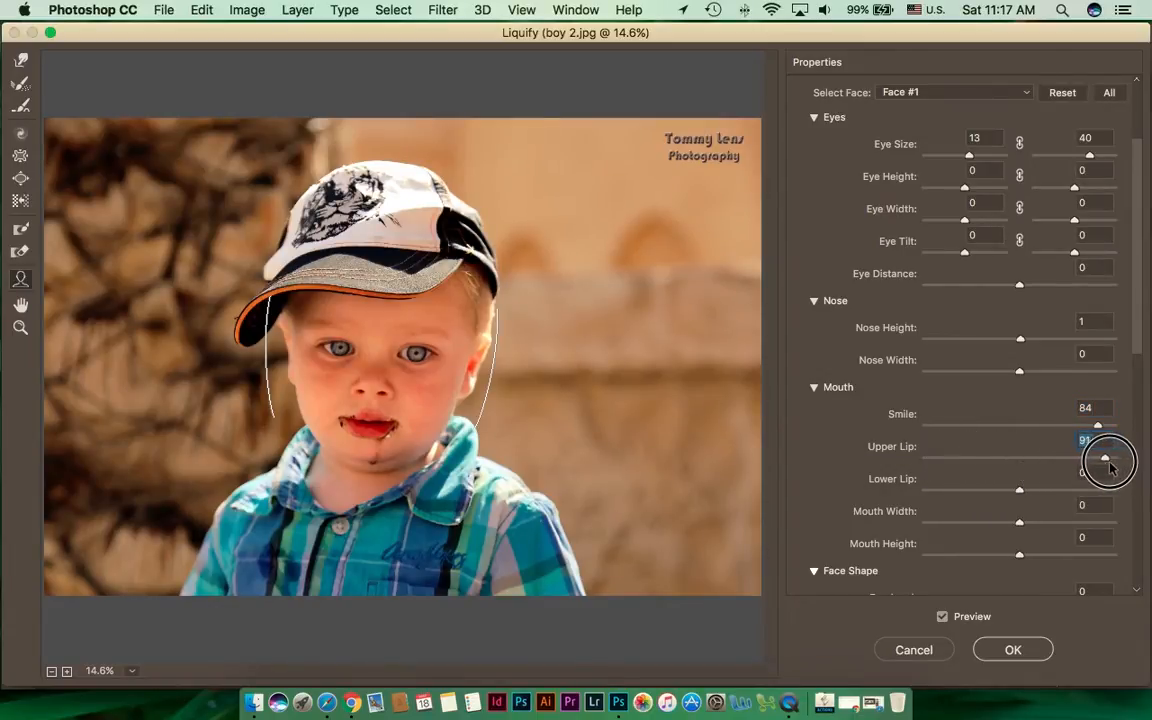
drag(1104, 458, 1030, 458)
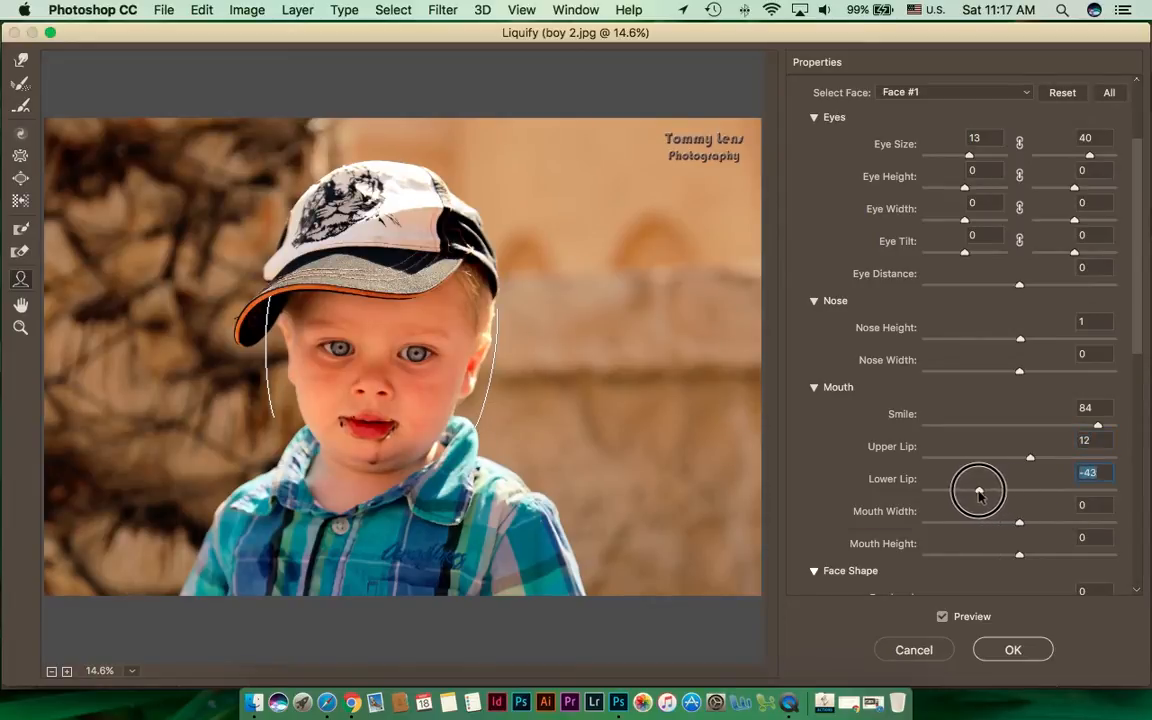
drag(978, 494, 1056, 494)
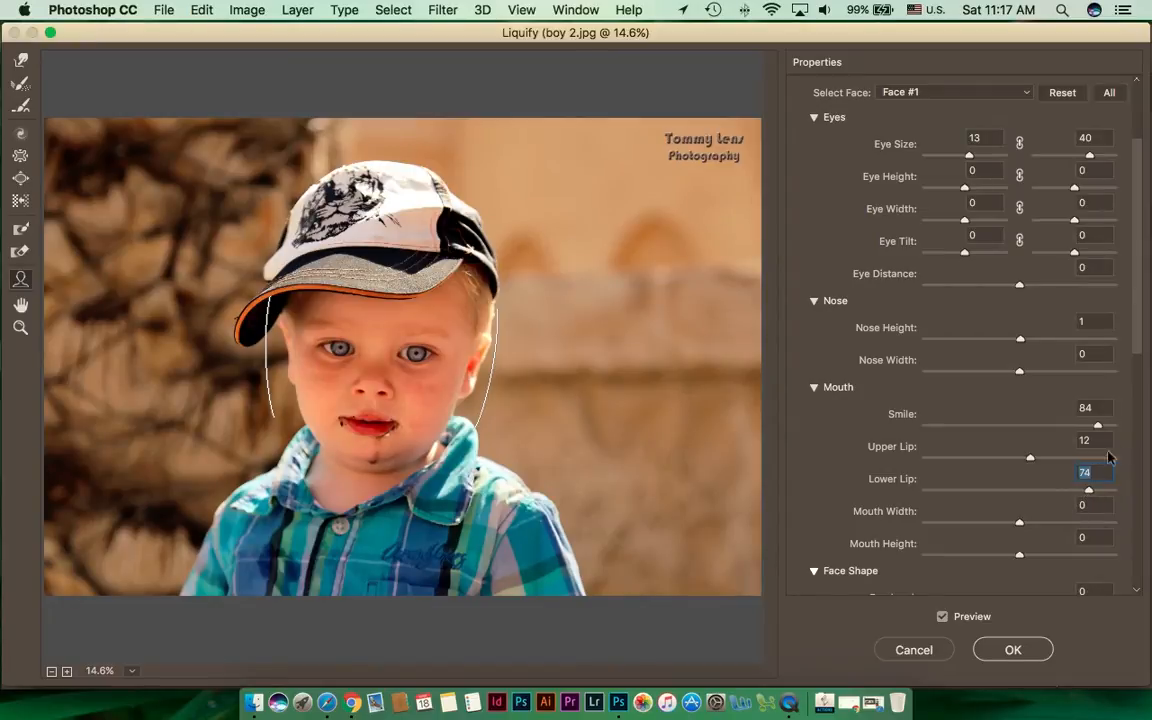
scroll(down, 3)
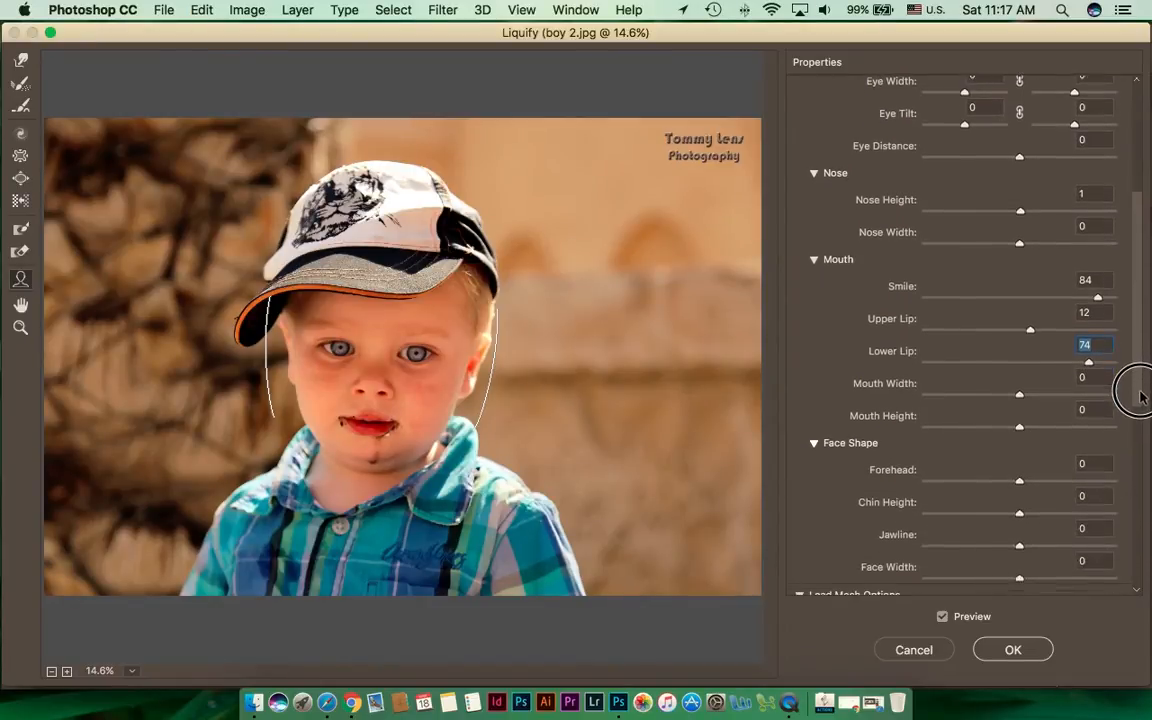
scroll(down, 3)
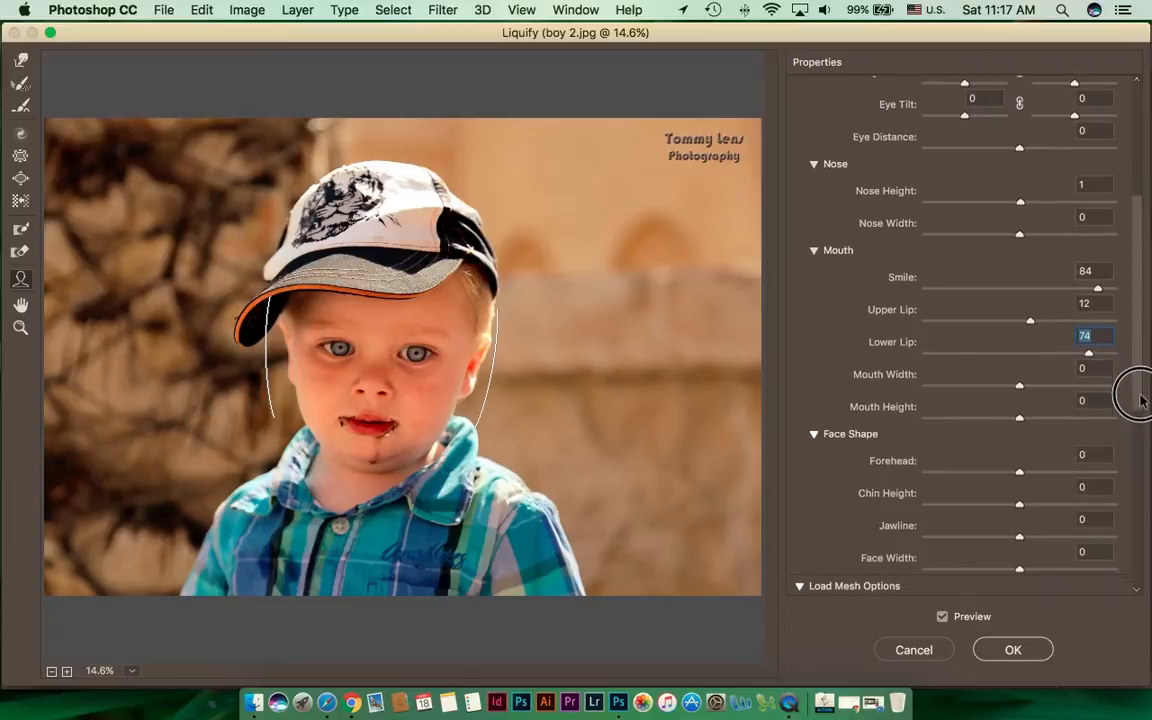
scroll(down, 3)
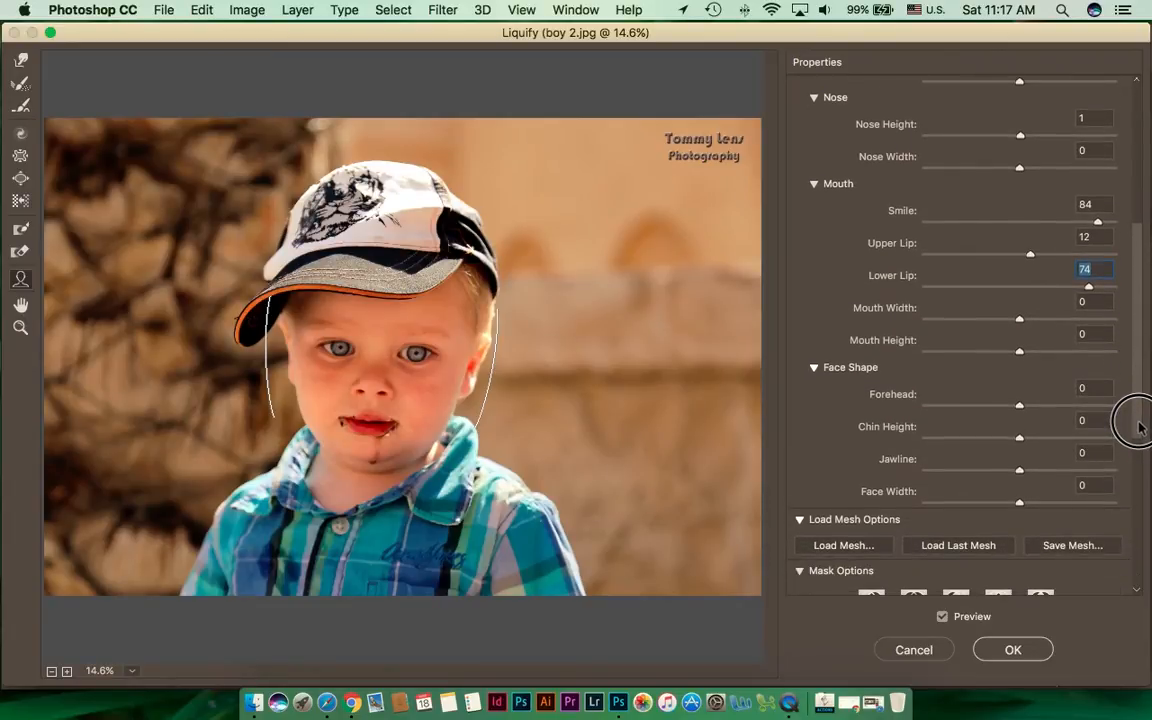
mouse_move(980, 600)
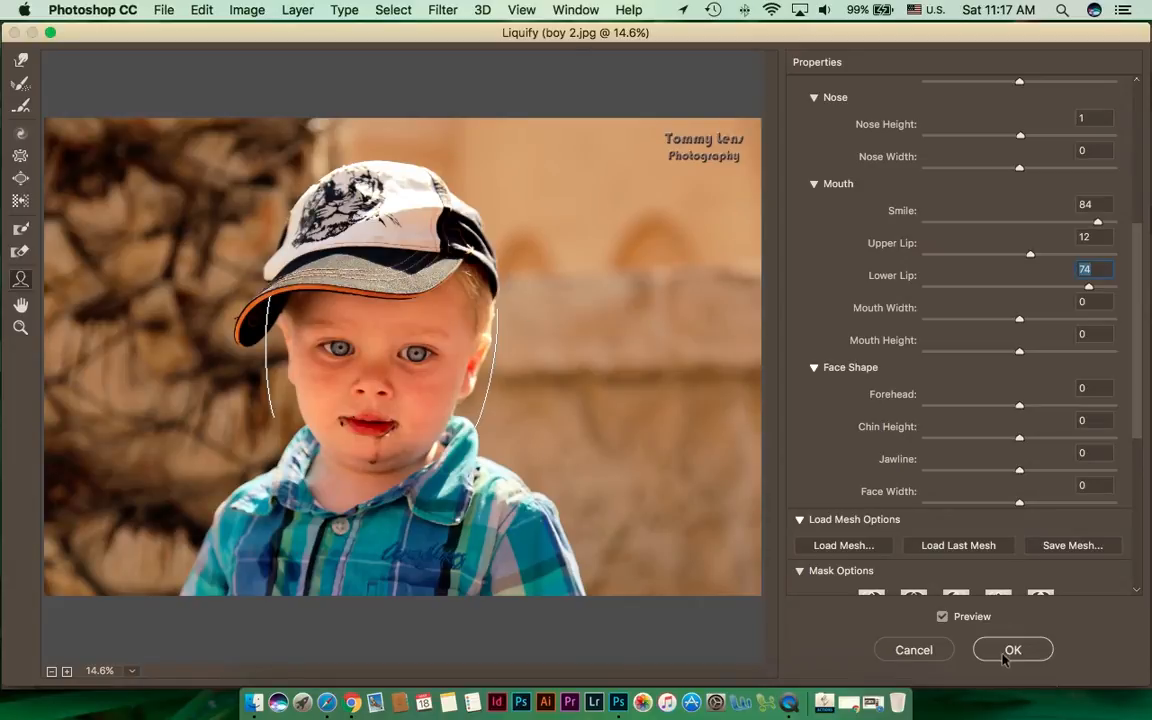
Apply the Liquify face adjustments, then view the empty beach photo and the boy-on-beach photo from the document list.
click(1012, 648)
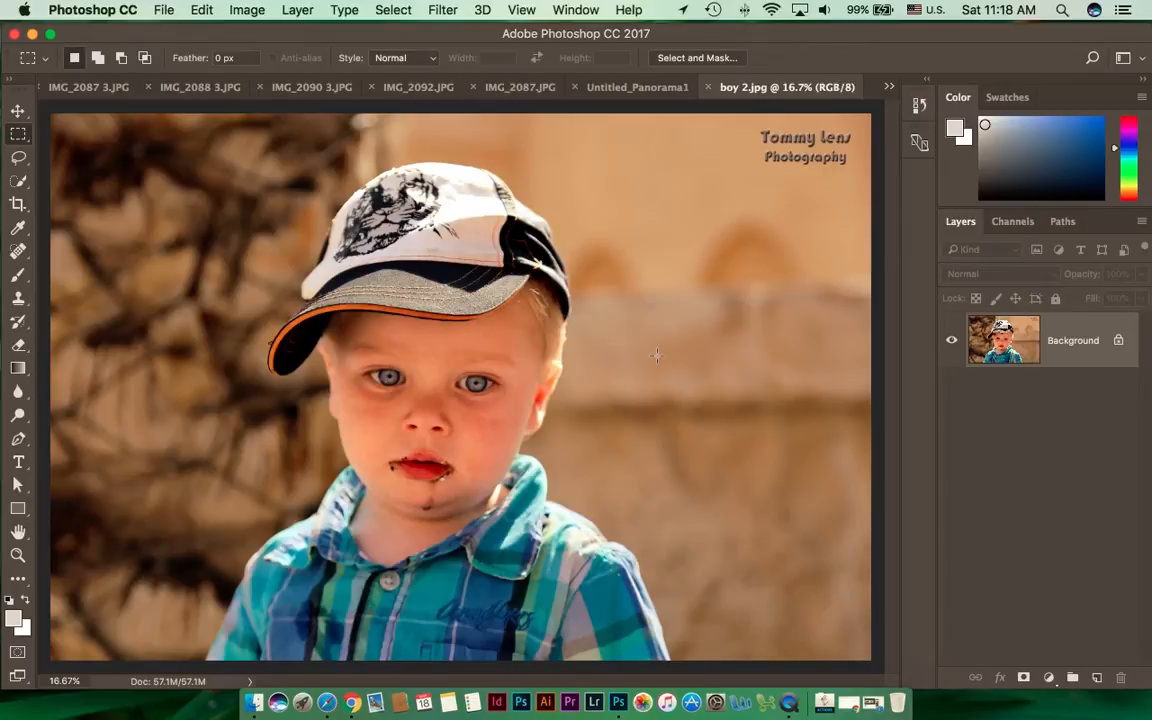
click(888, 90)
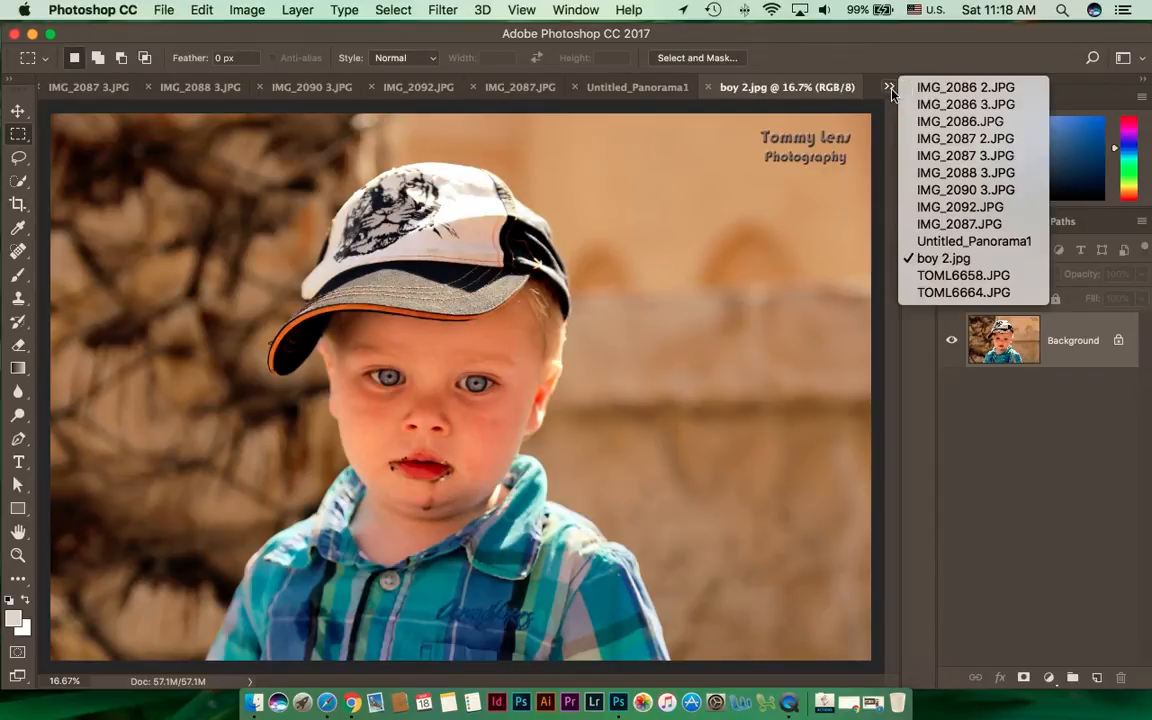
click(964, 276)
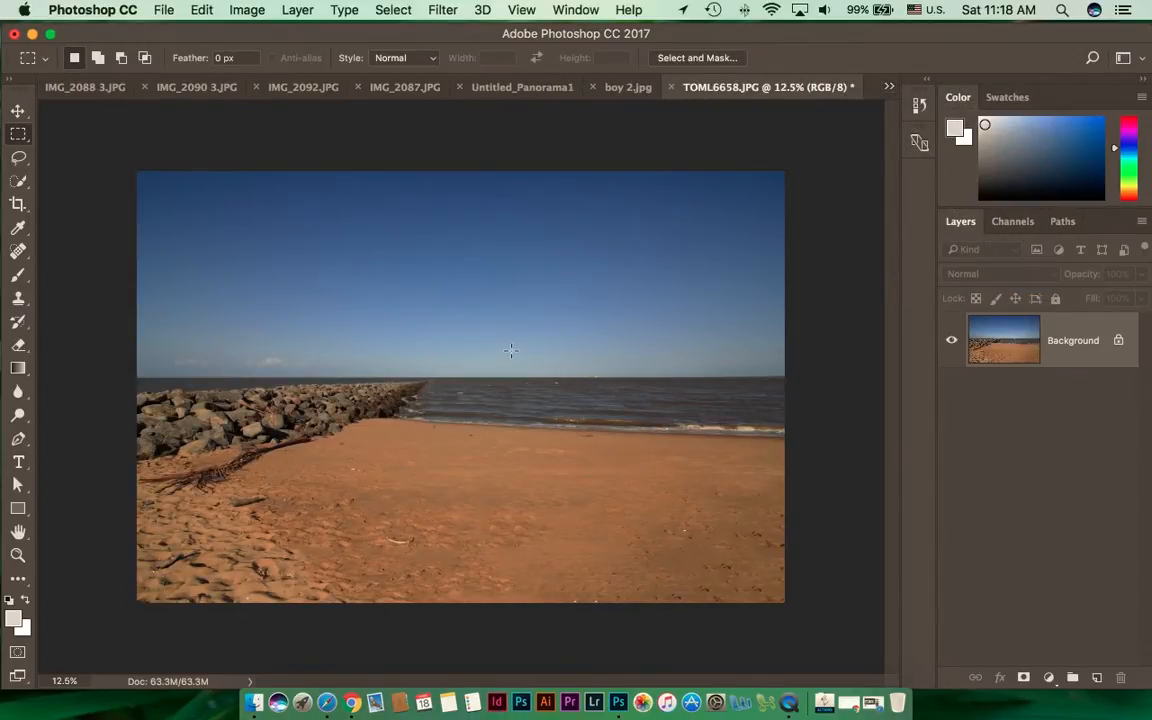
click(888, 86)
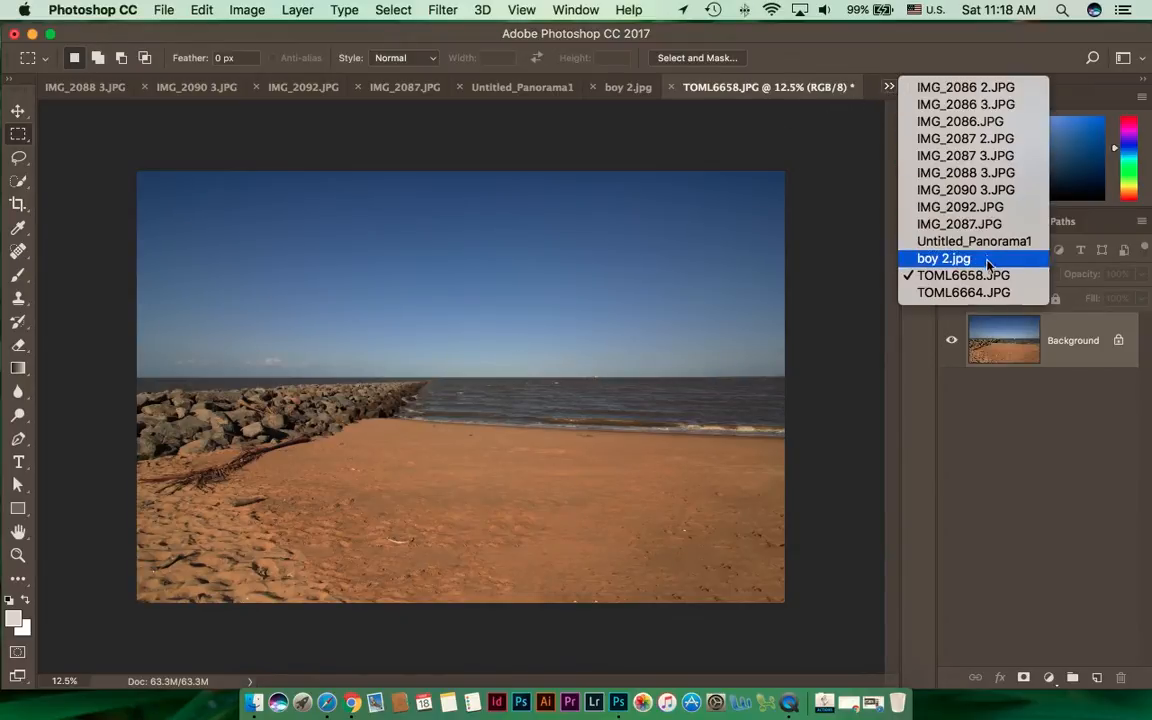
click(964, 292)
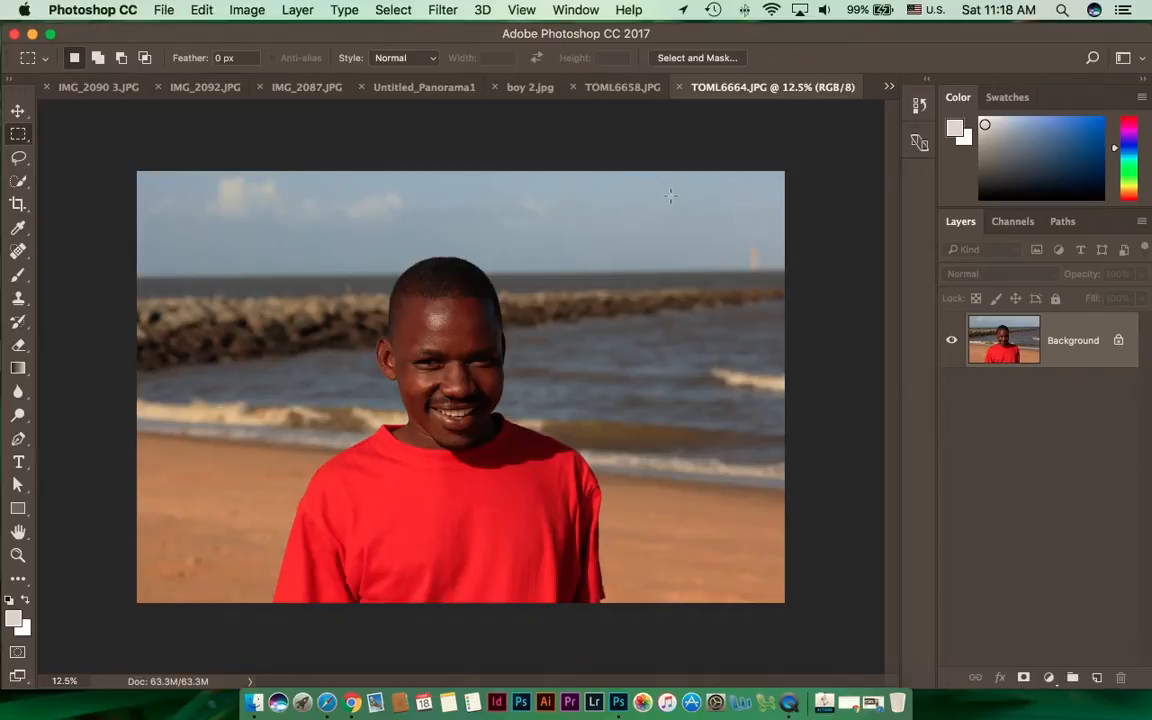
Glance at the empty beach TOML6658.JPG and return to the boy photo TOML6664.JPG.
click(622, 88)
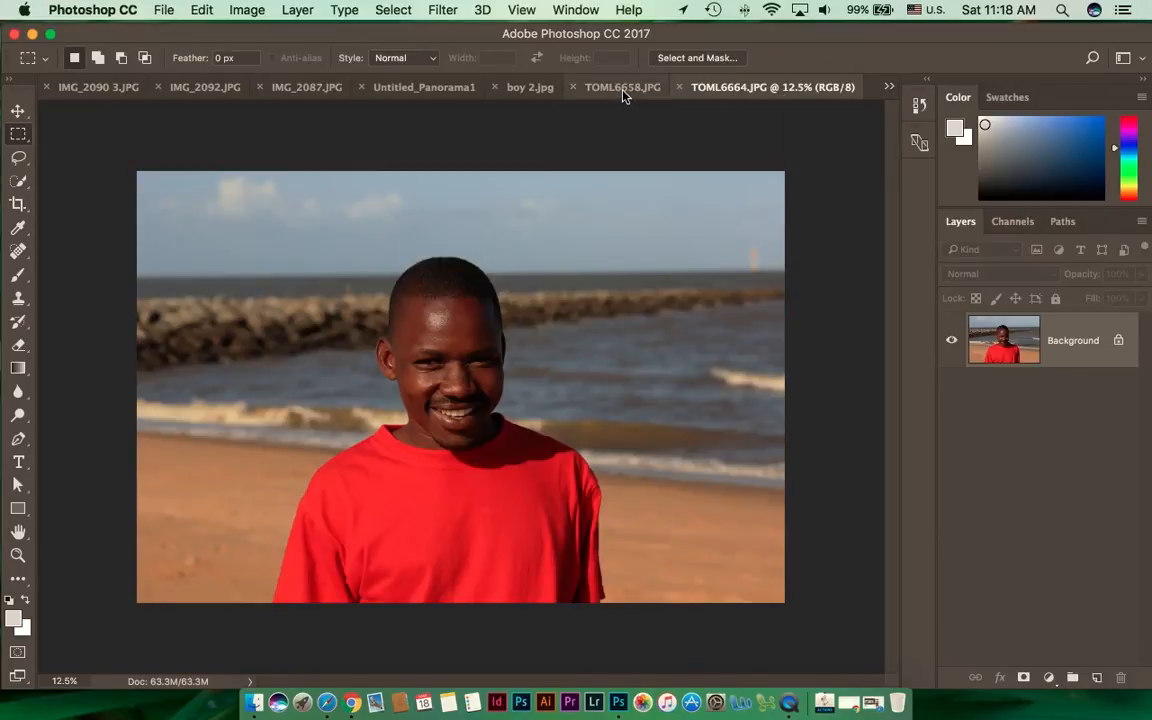
click(622, 88)
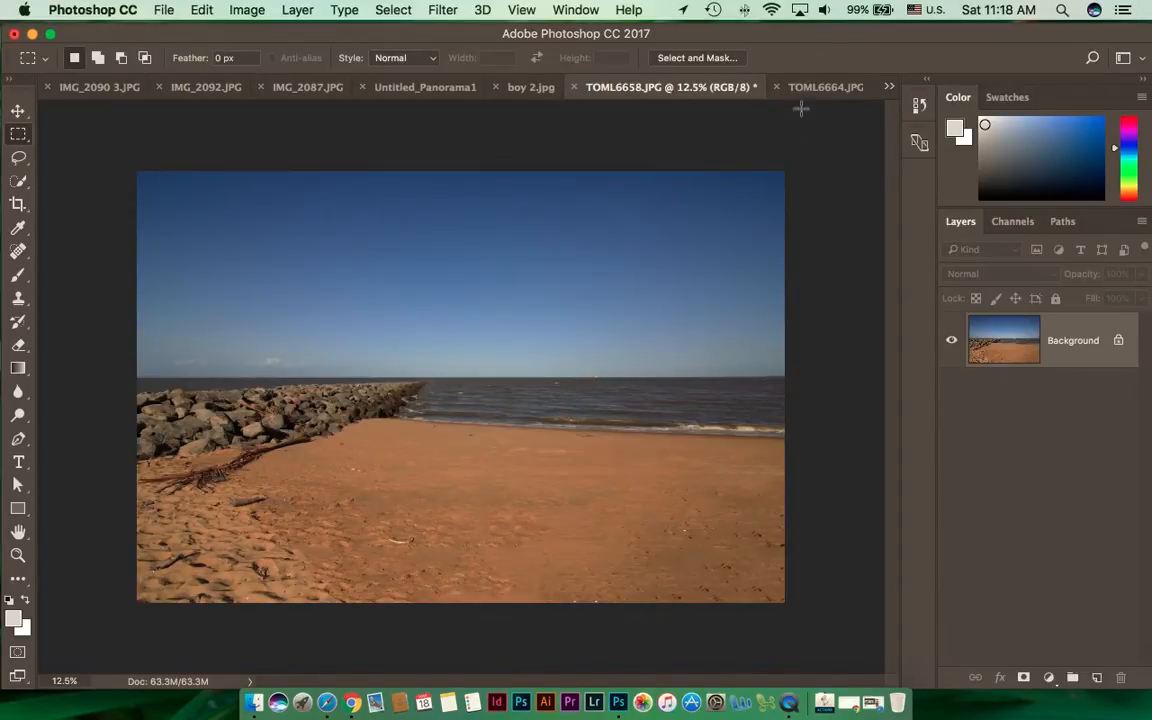
click(824, 88)
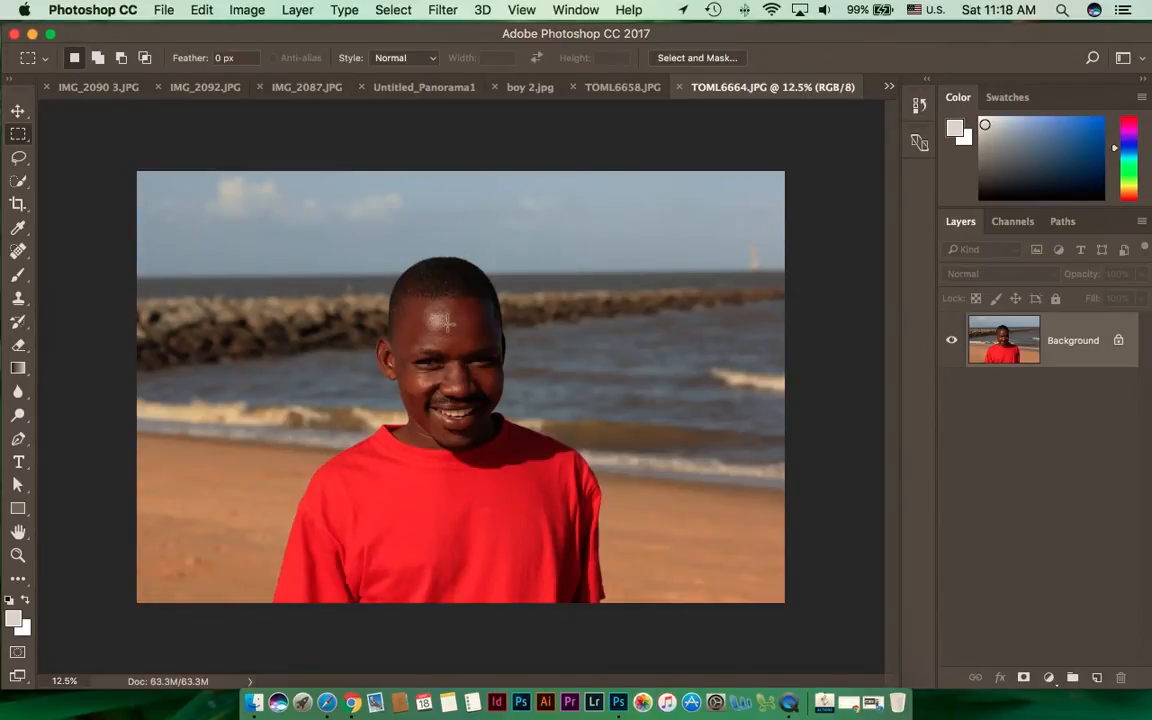
Copy the boy photo into TOML6658.JPG as a layer and slide it toward the right edge.
drag(444, 300, 528, 304)
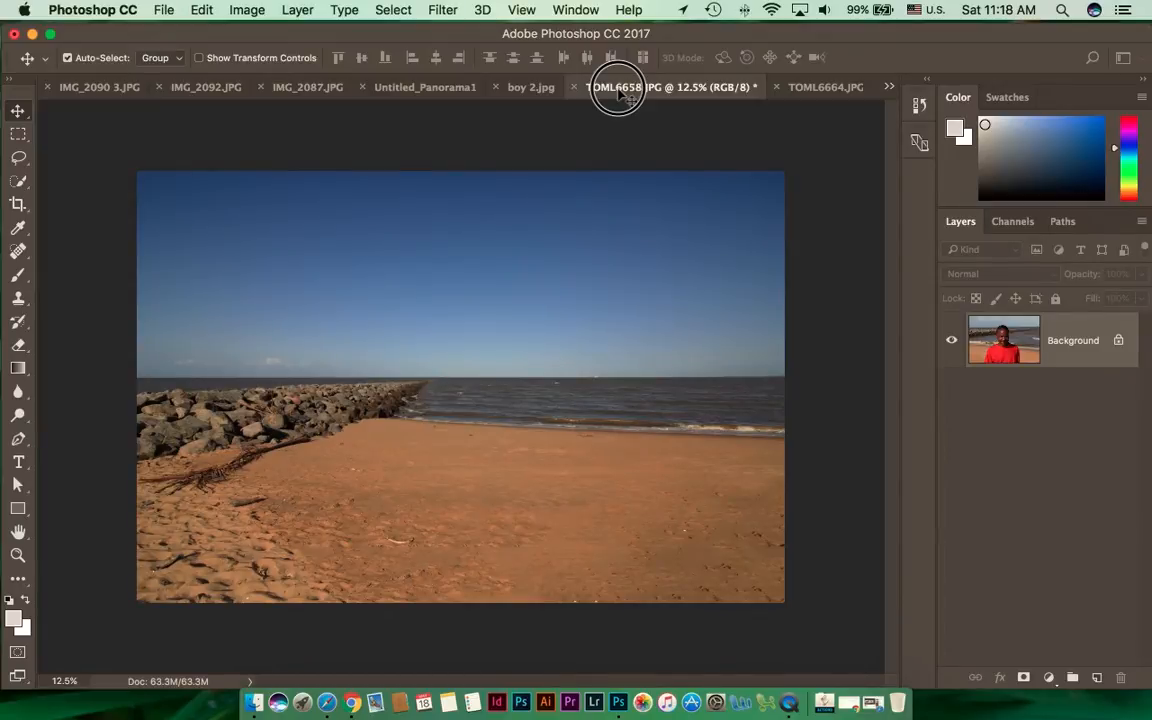
mouse_move(592, 160)
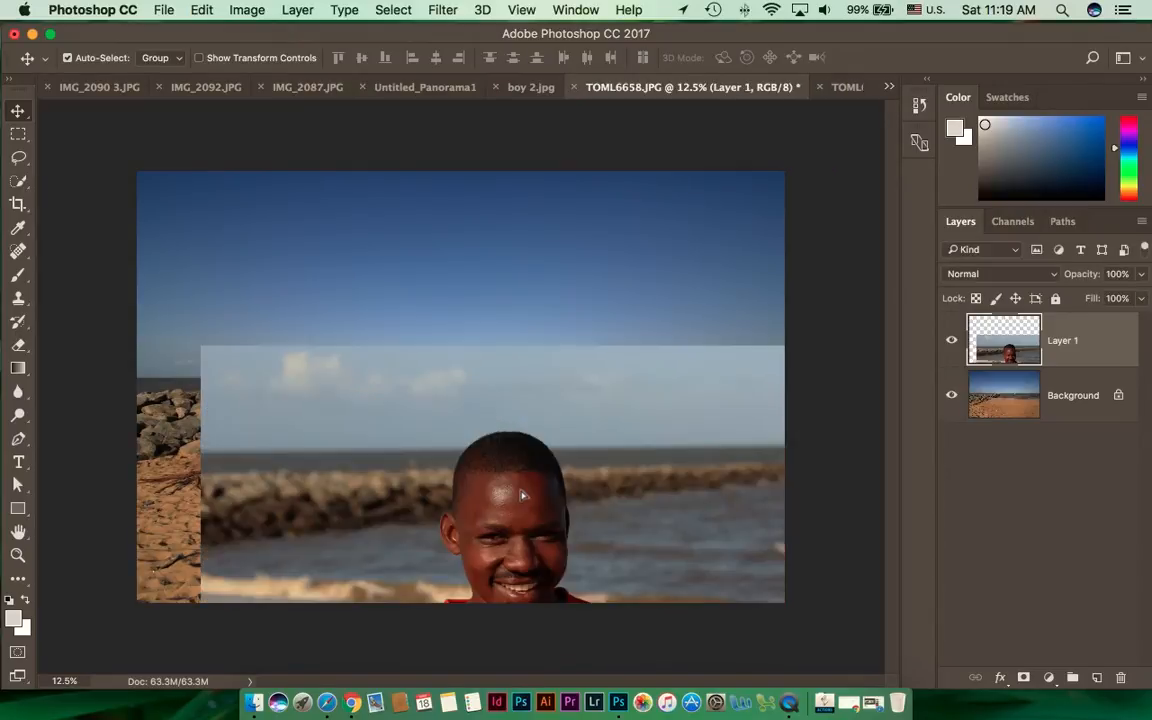
drag(520, 496, 560, 320)
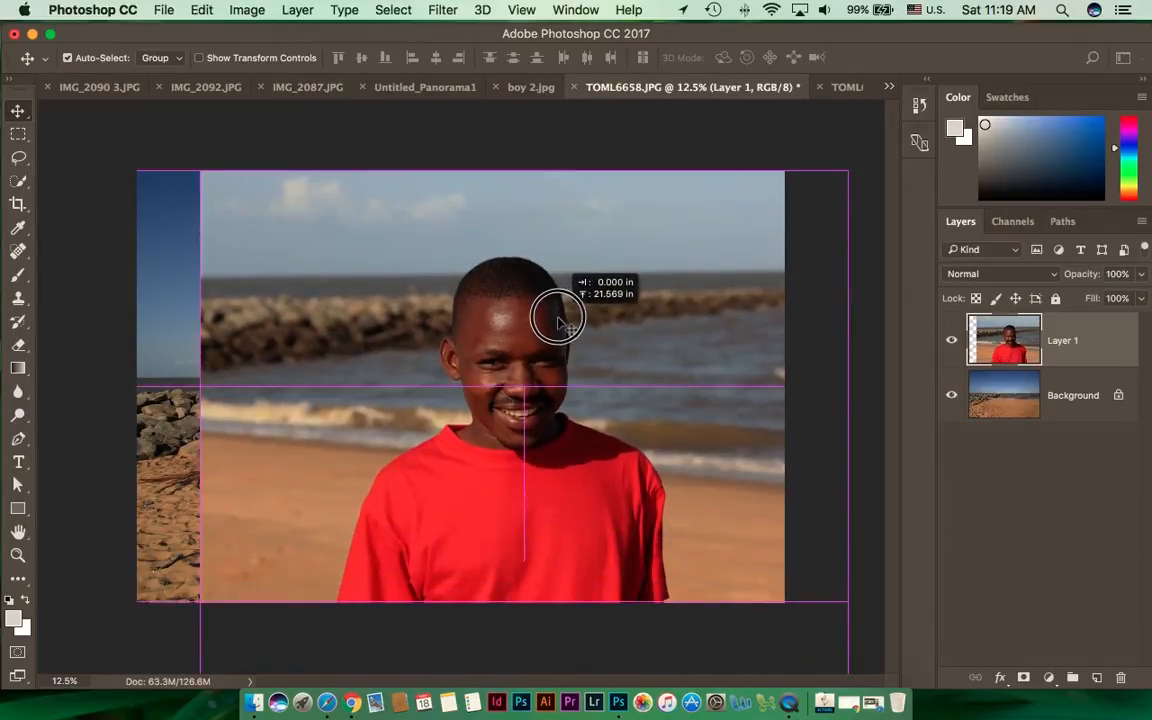
drag(560, 318, 610, 324)
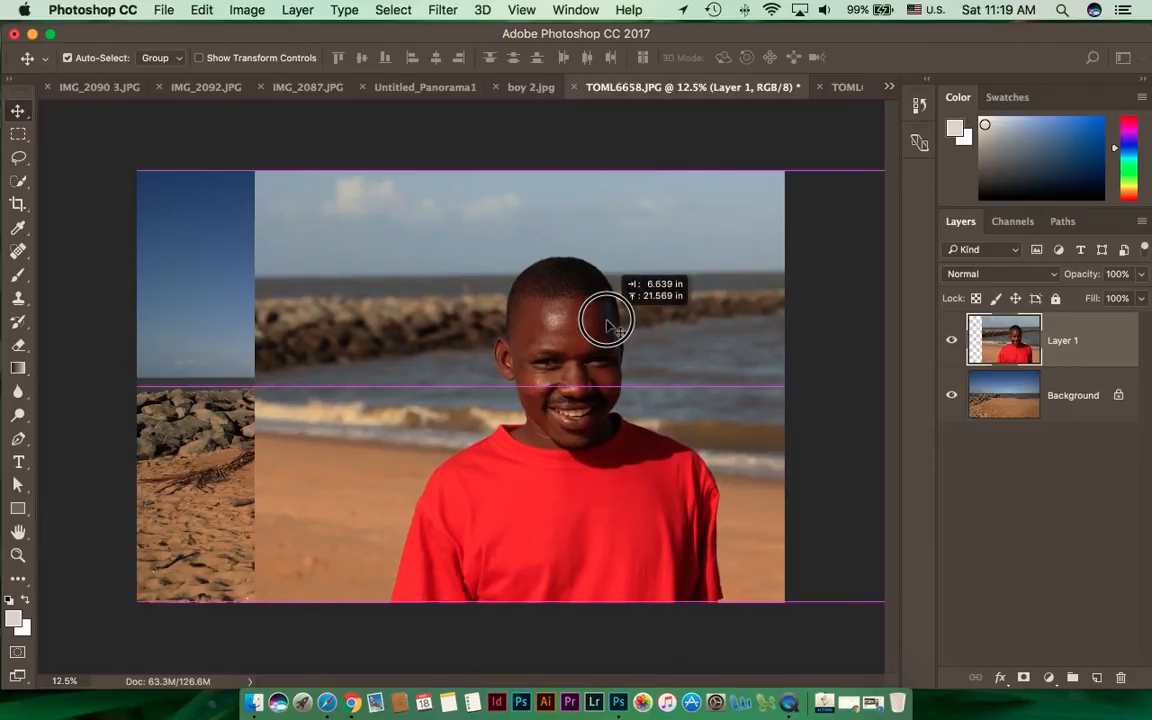
drag(610, 320, 596, 300)
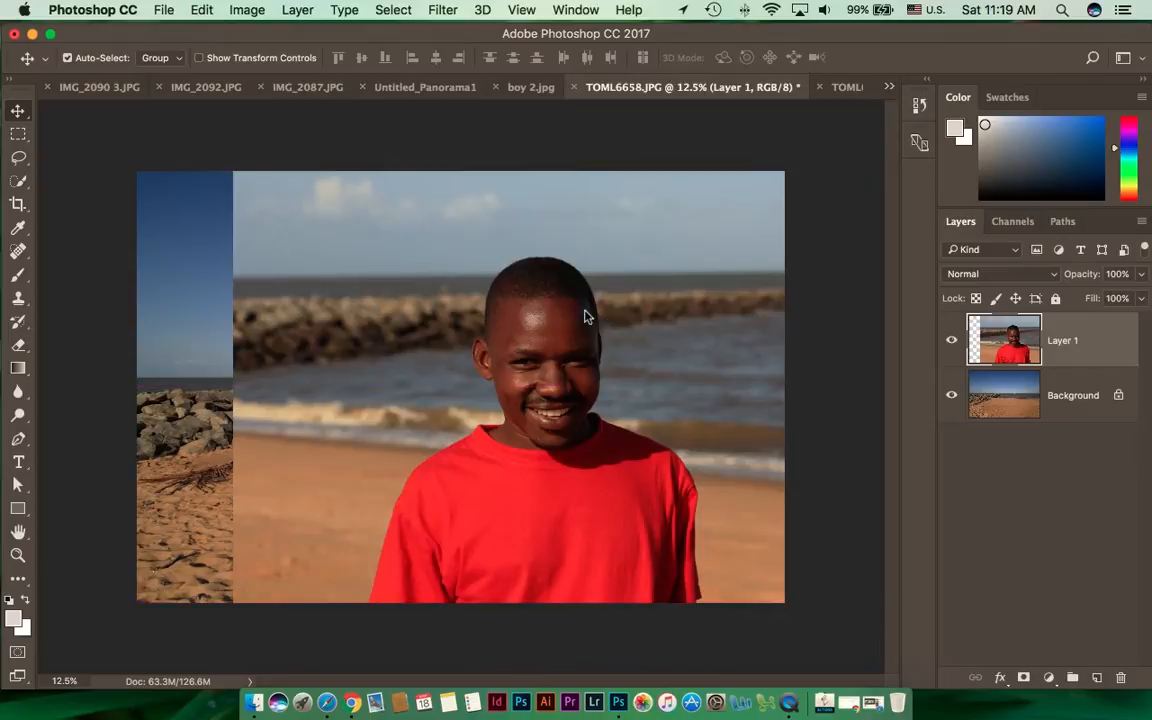
mouse_move(344, 344)
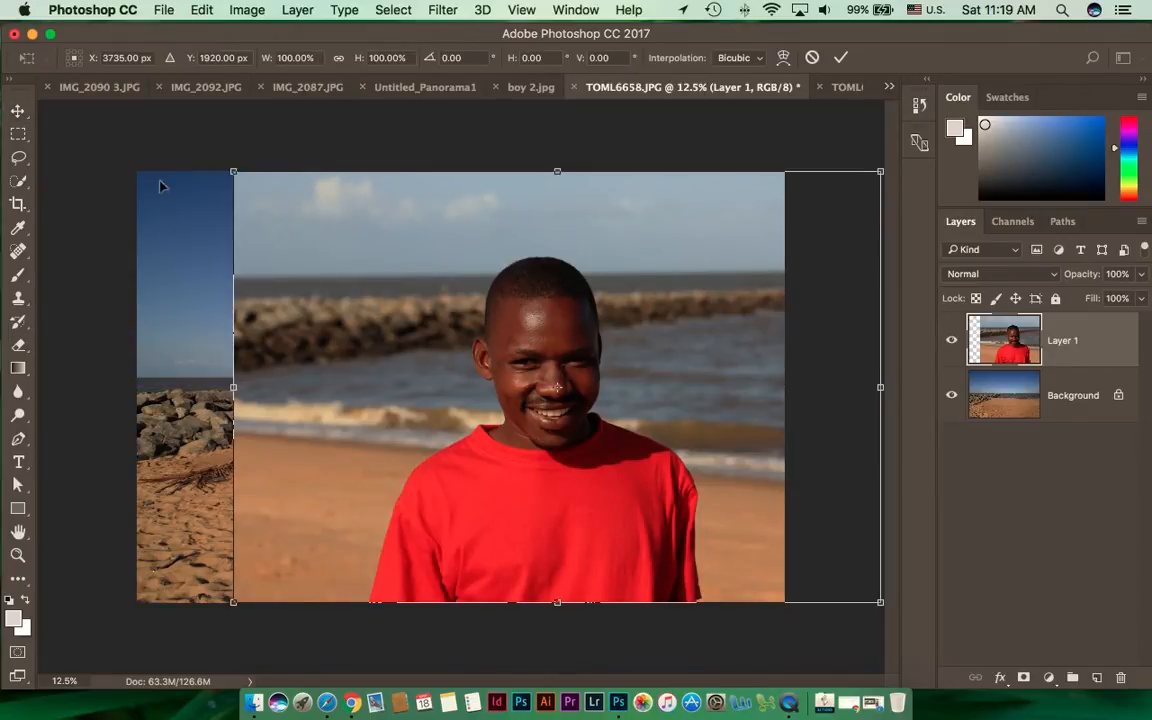
Scale the boy layer down from its top-left corner with Free Transform and fine-tune its size.
drag(232, 172, 292, 232)
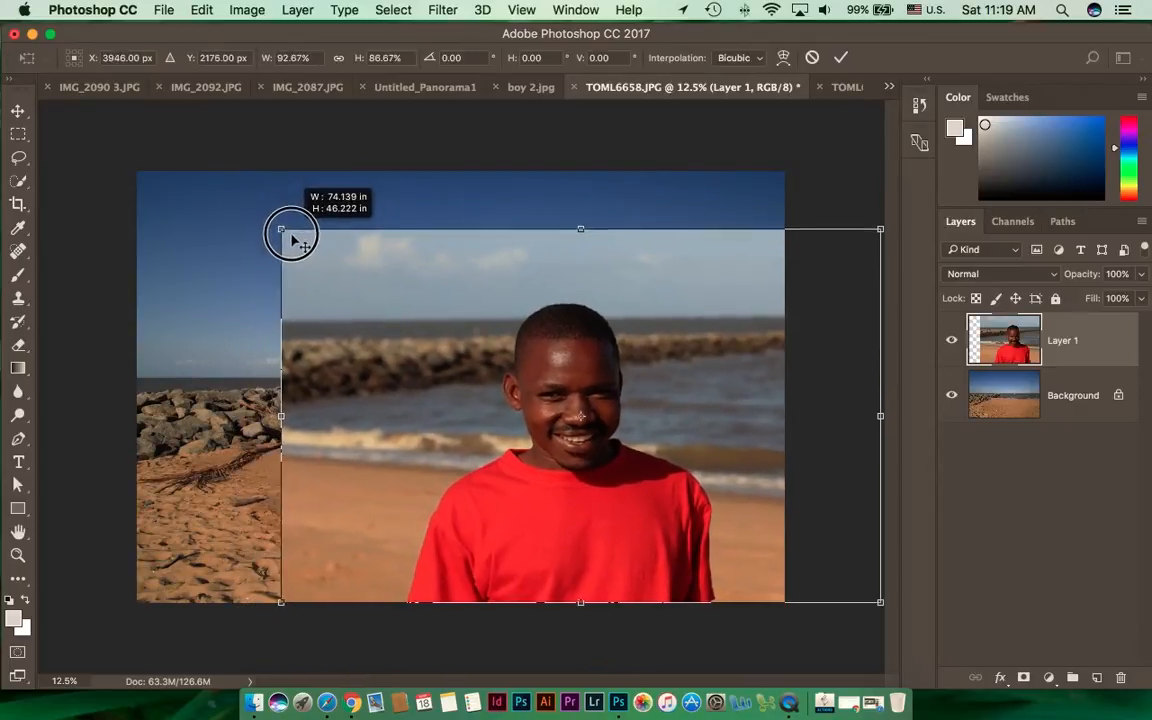
drag(290, 236, 320, 290)
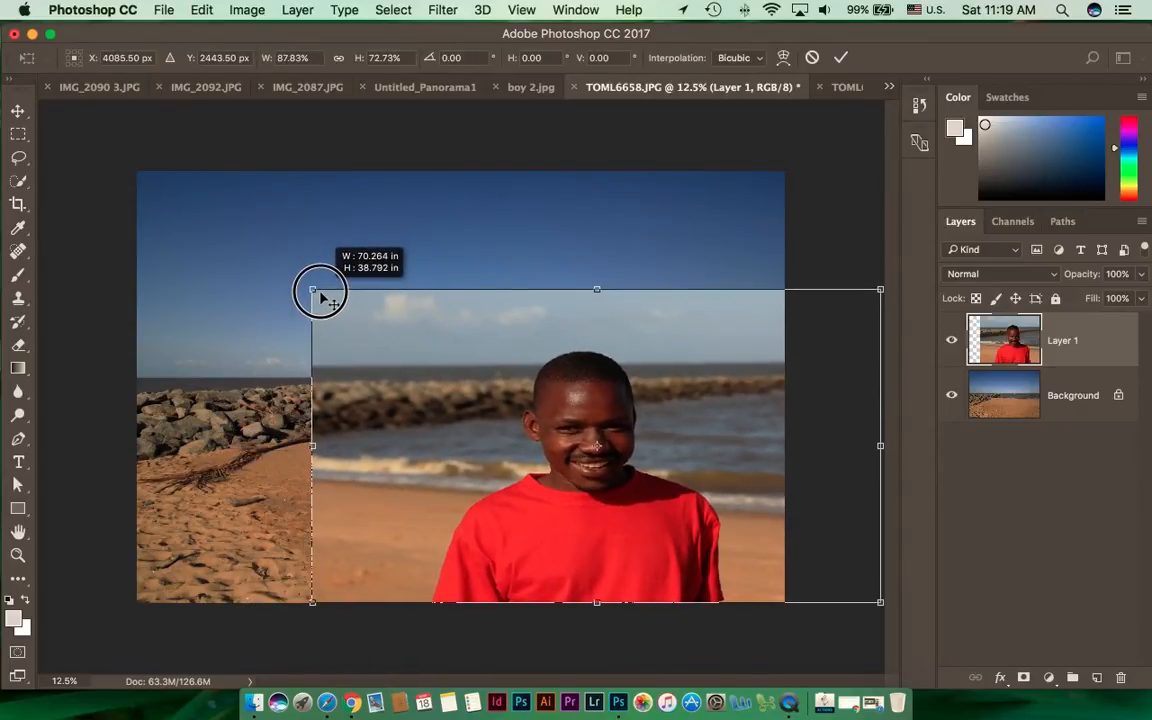
drag(320, 290, 308, 288)
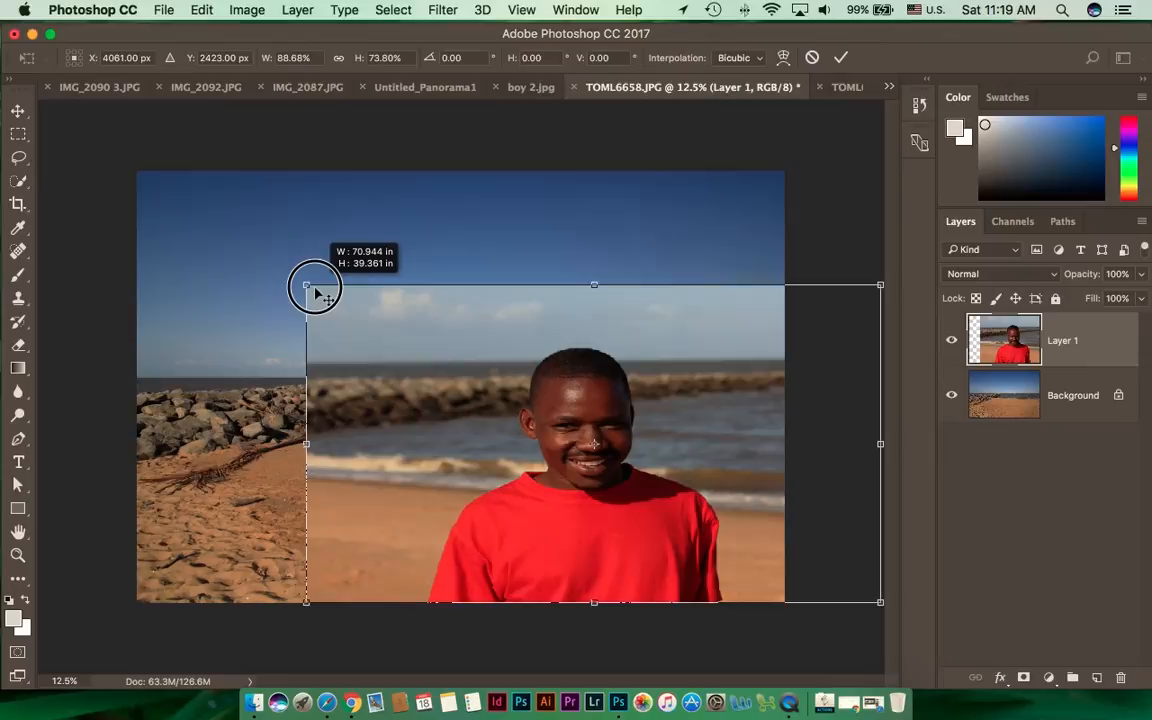
mouse_move(462, 292)
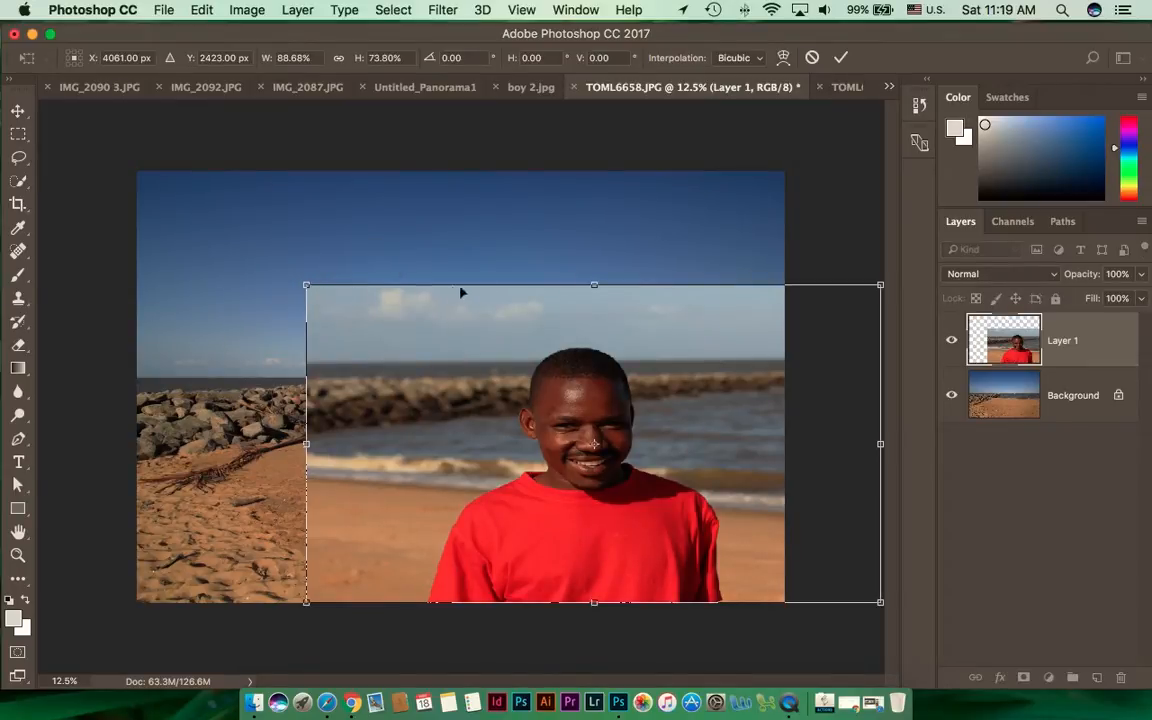
drag(596, 284, 604, 268)
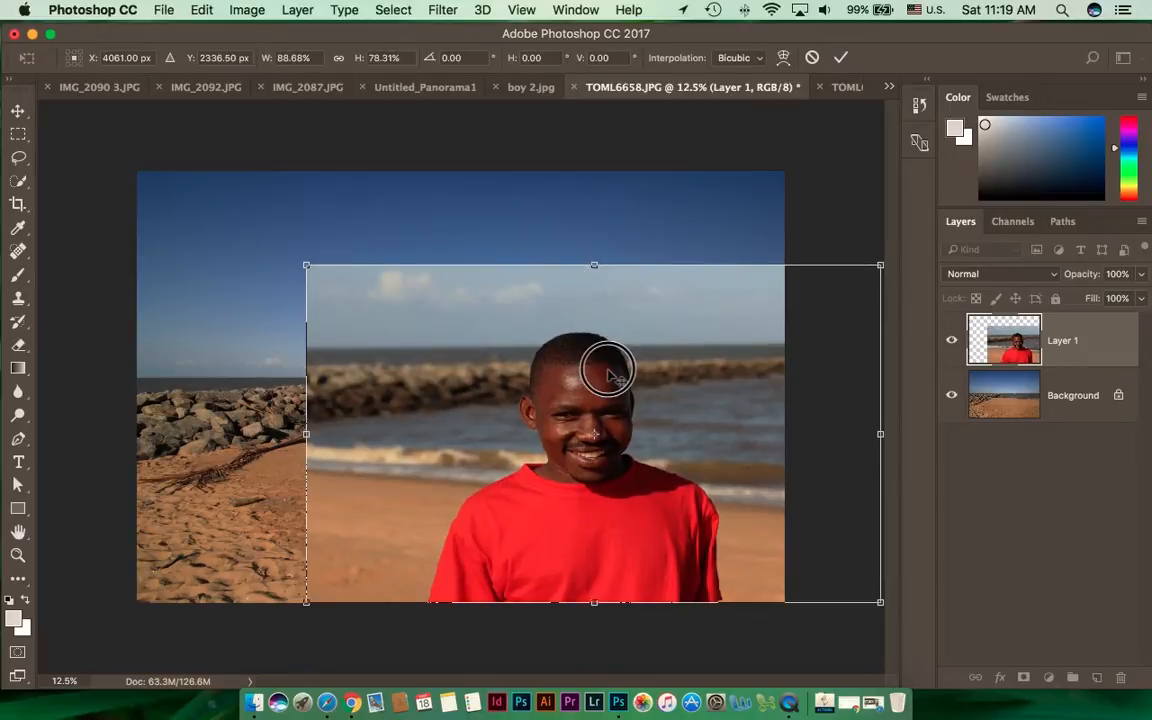
drag(608, 376, 604, 390)
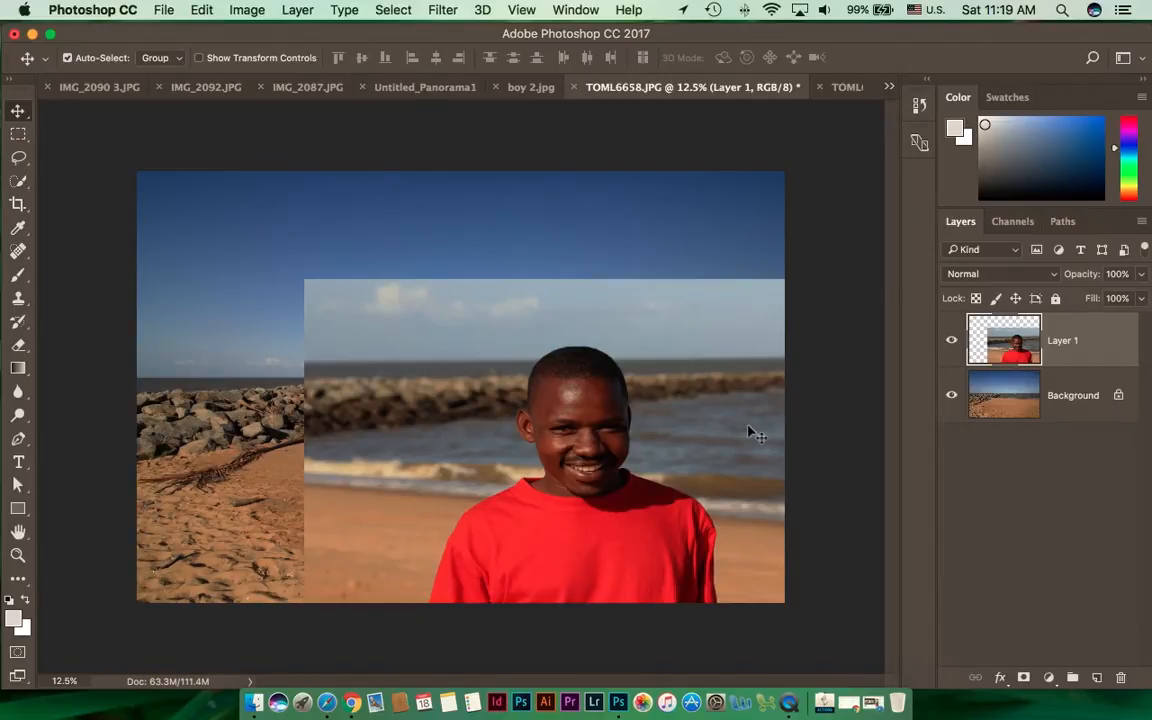
Enter Select and Mask, lower preview transparency and brush a selection over the boy's body and head.
click(392, 8)
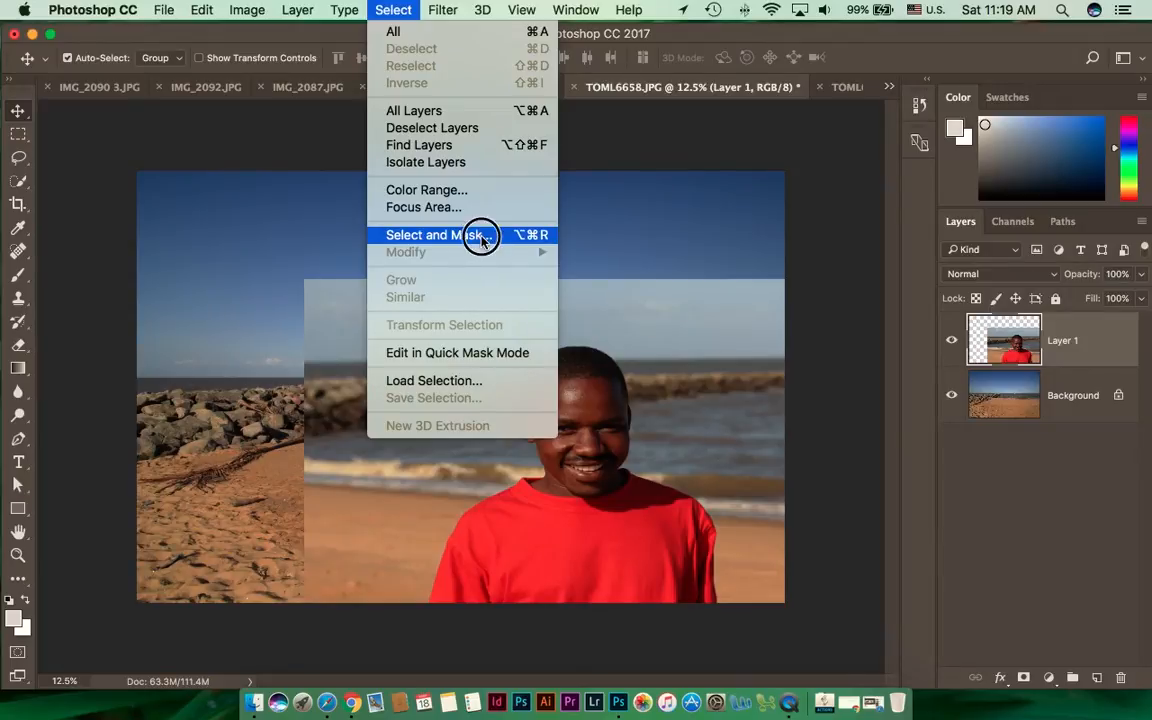
click(458, 234)
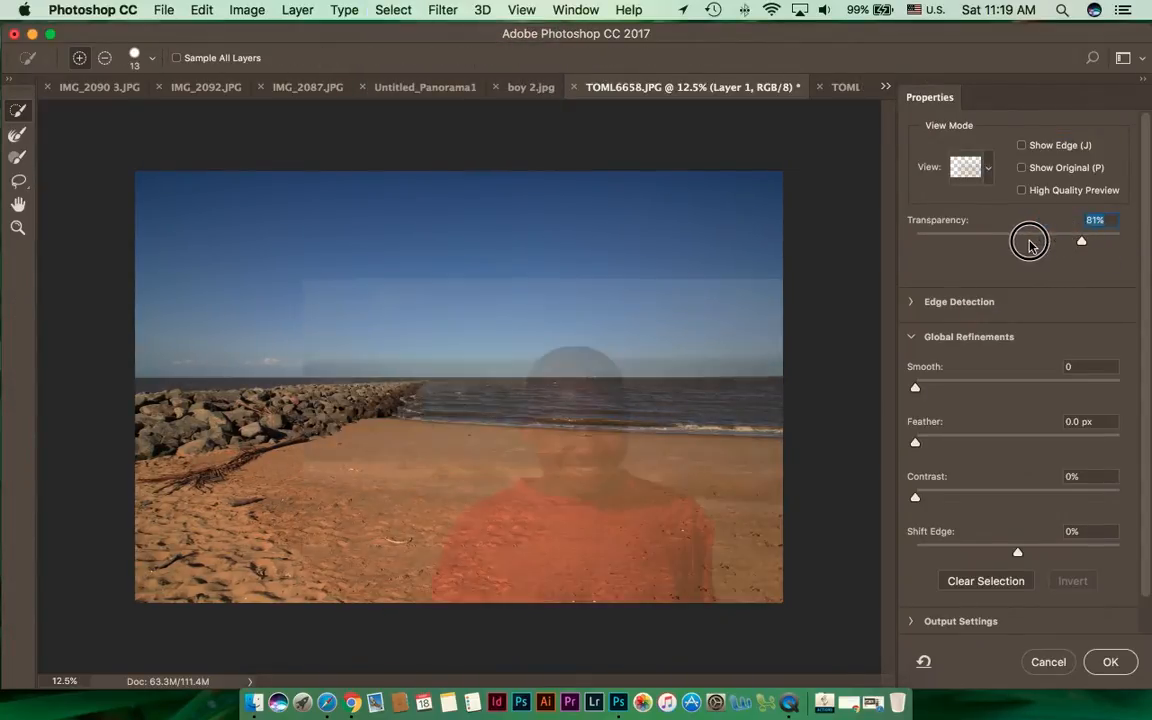
drag(1030, 240, 944, 240)
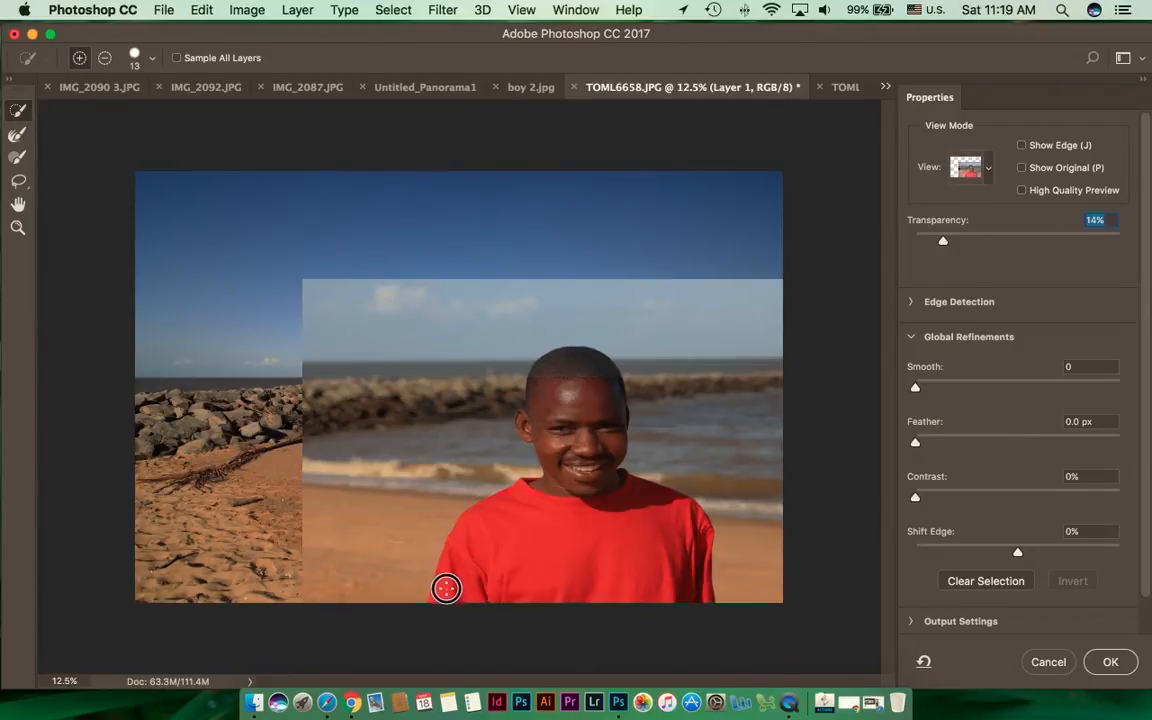
drag(446, 588, 540, 540)
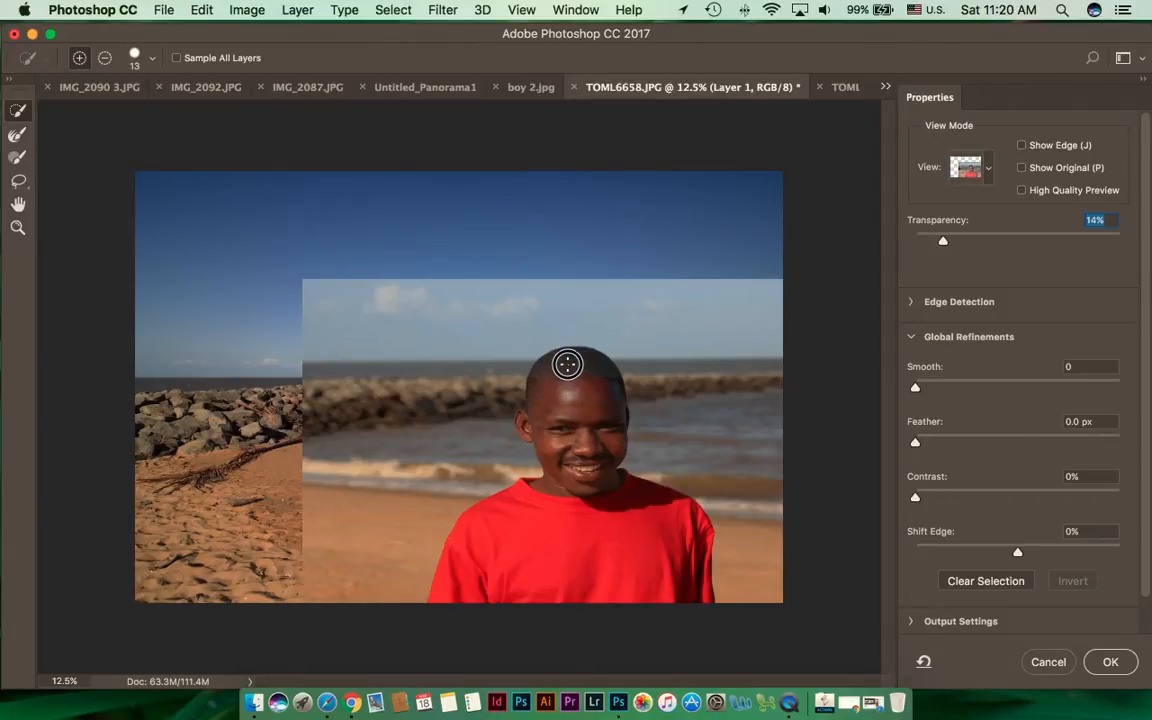
click(568, 364)
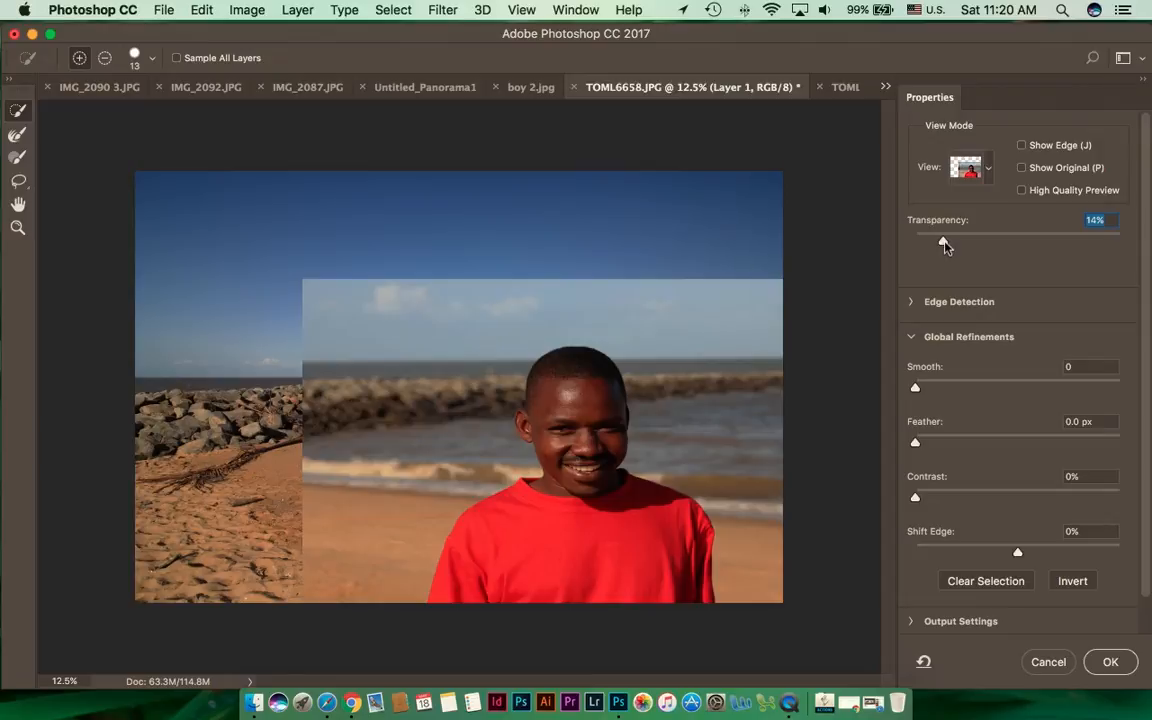
Raise the preview transparency to 100% so only the boy shows over the beach.
drag(944, 244, 1012, 244)
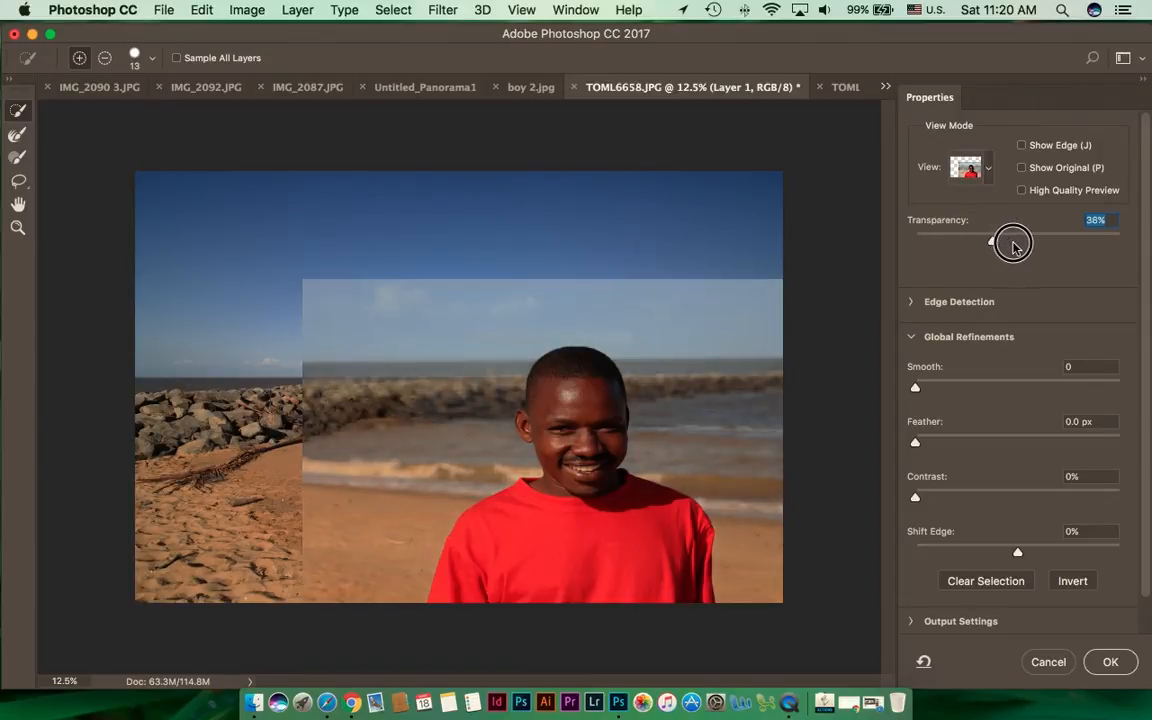
drag(992, 242, 1078, 242)
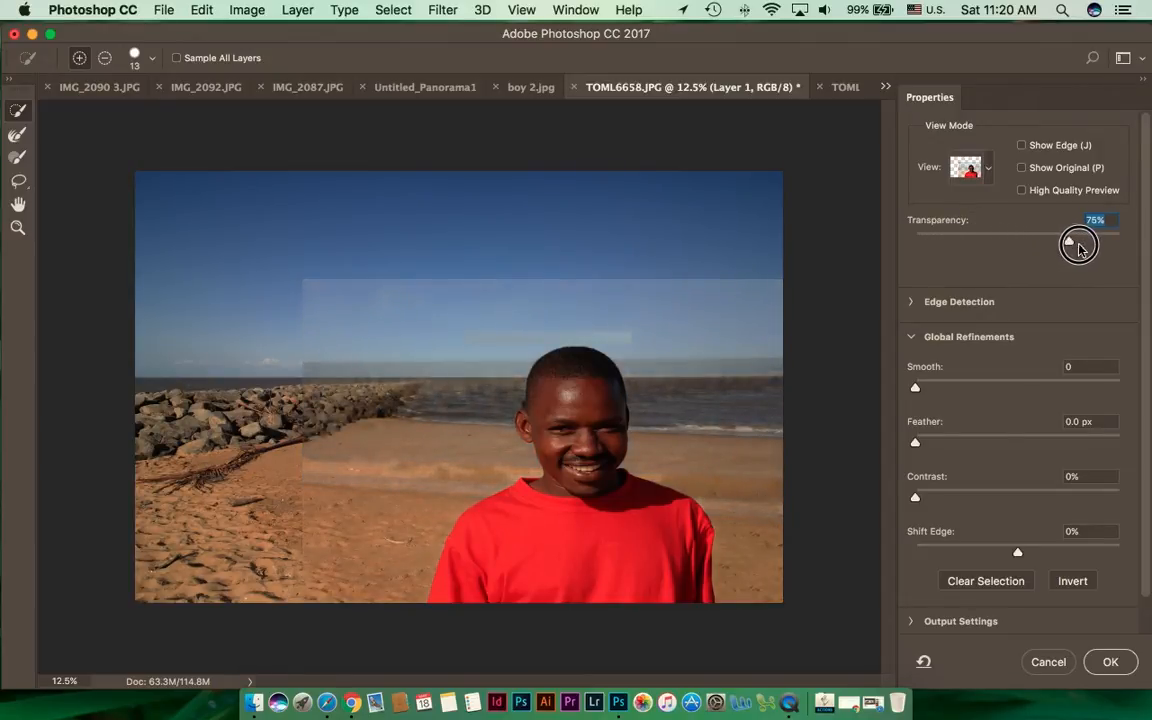
drag(1078, 244, 1136, 244)
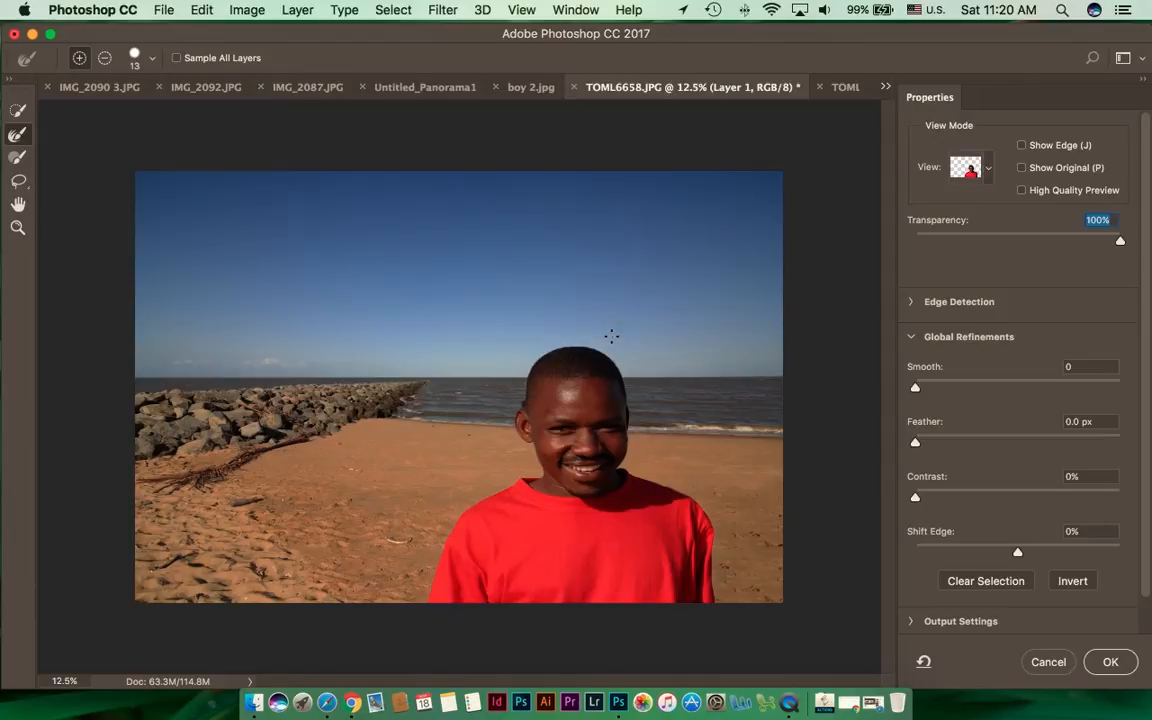
mouse_move(1064, 214)
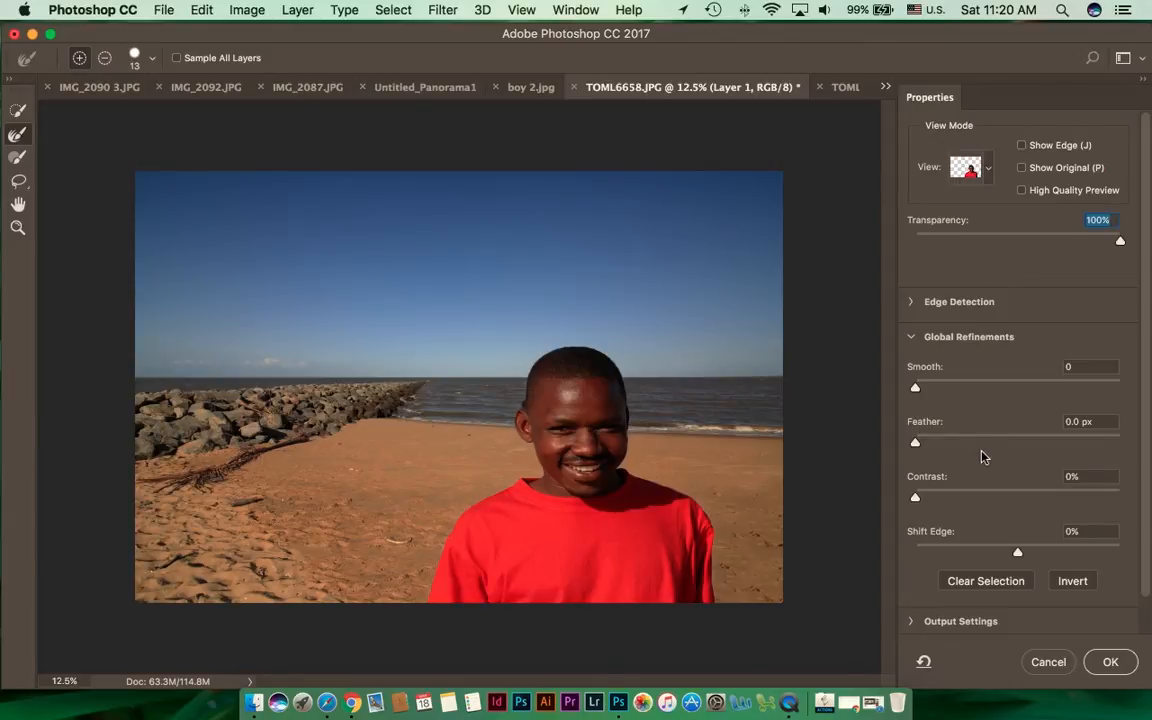
mouse_move(1108, 660)
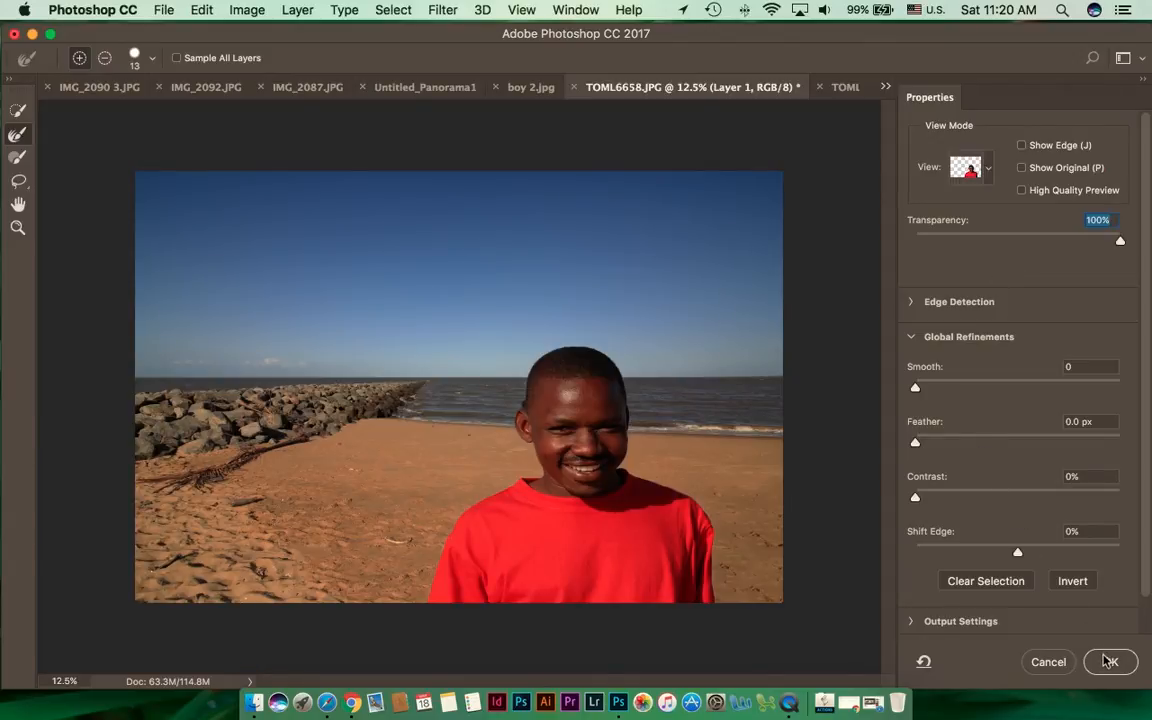
Output the boy selection as a layer mask, then return to the original TOML6664.JPG photo.
click(1110, 662)
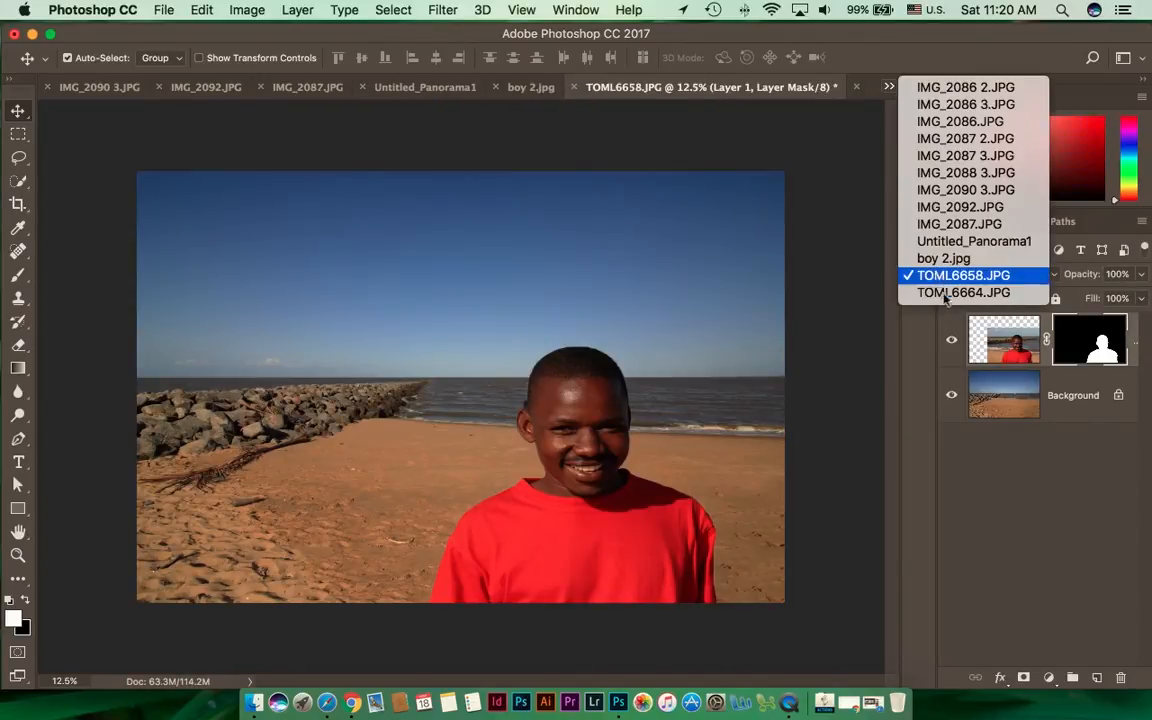
click(964, 292)
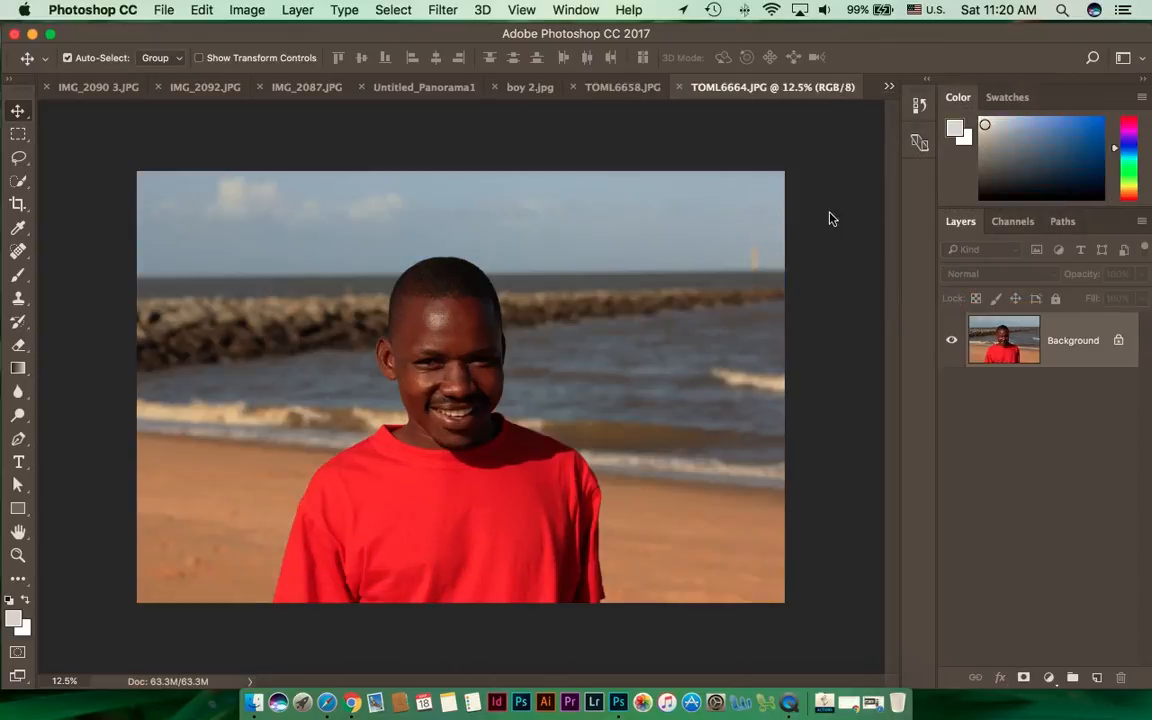